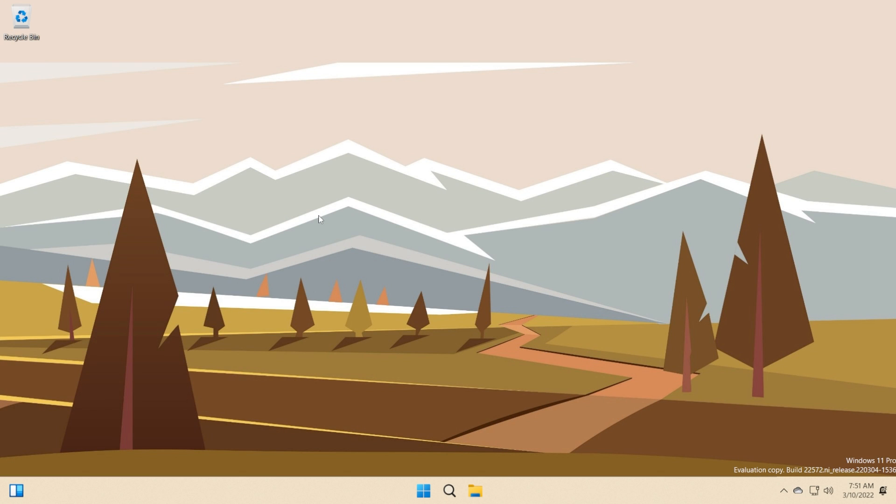
mouse_move(373, 238)
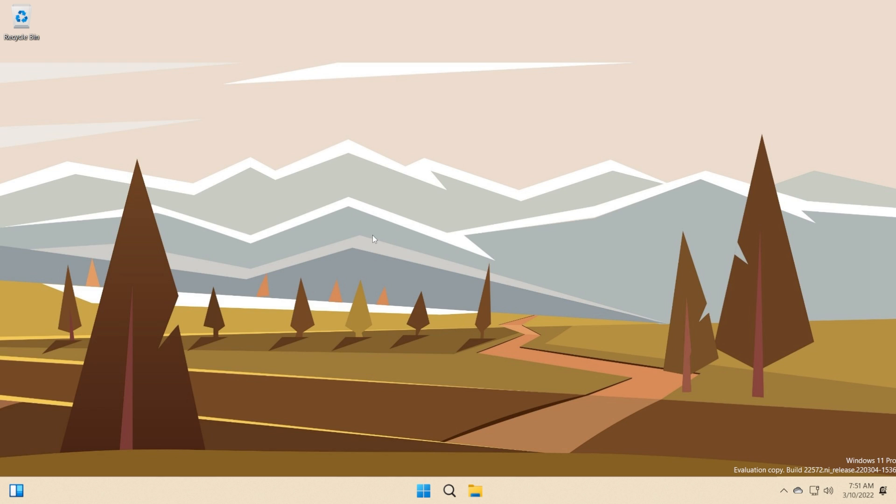
mouse_move(381, 239)
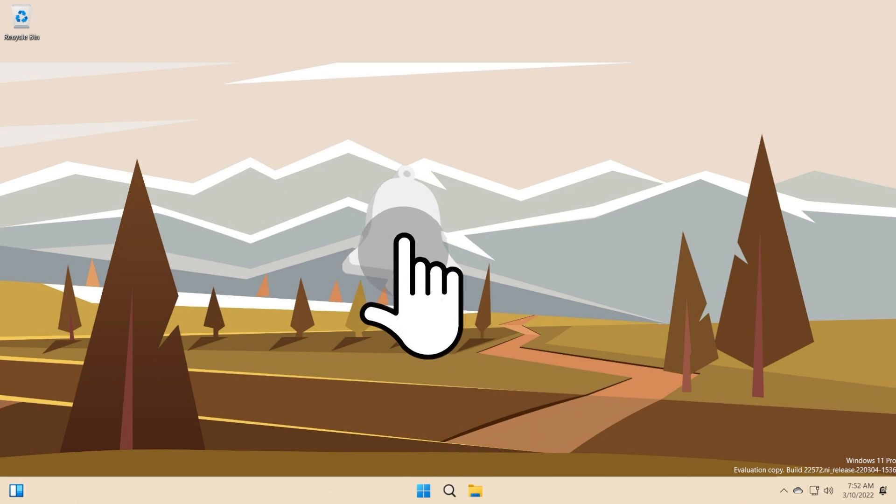
mouse_move(380, 240)
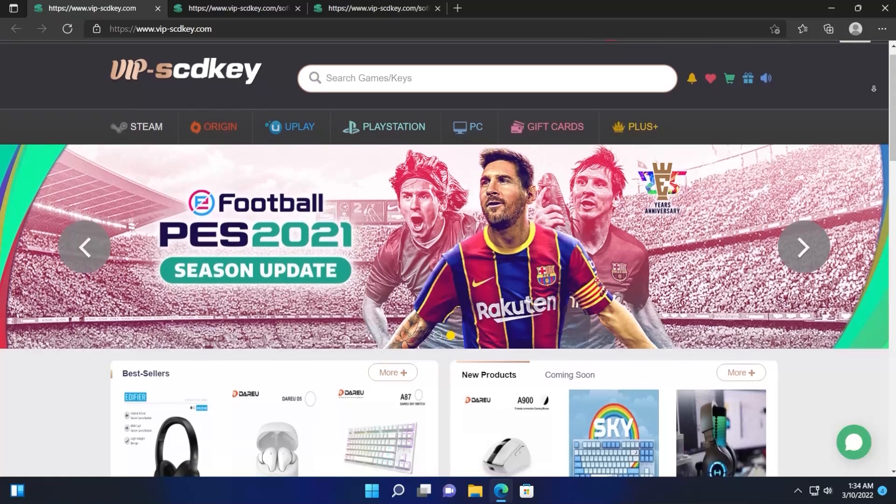
- Add the Windows 10 Pro OEM key to the cart and go to checkout
scroll(down, 3)
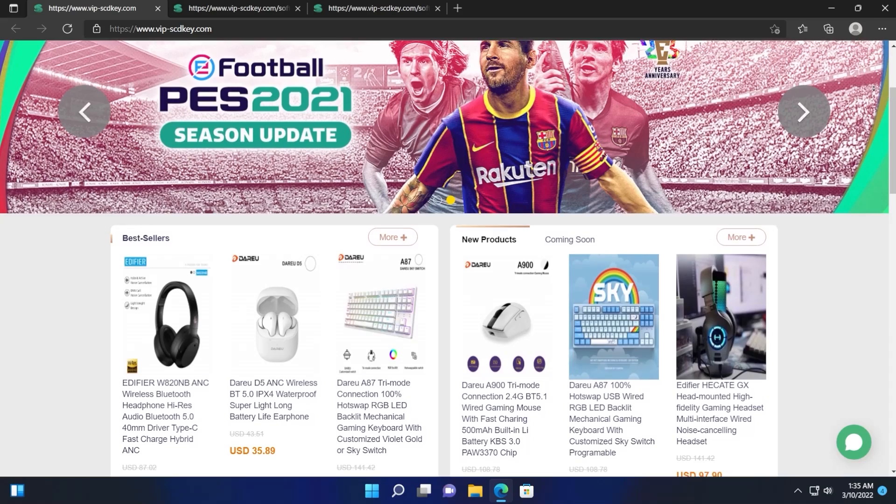
scroll(down, 3)
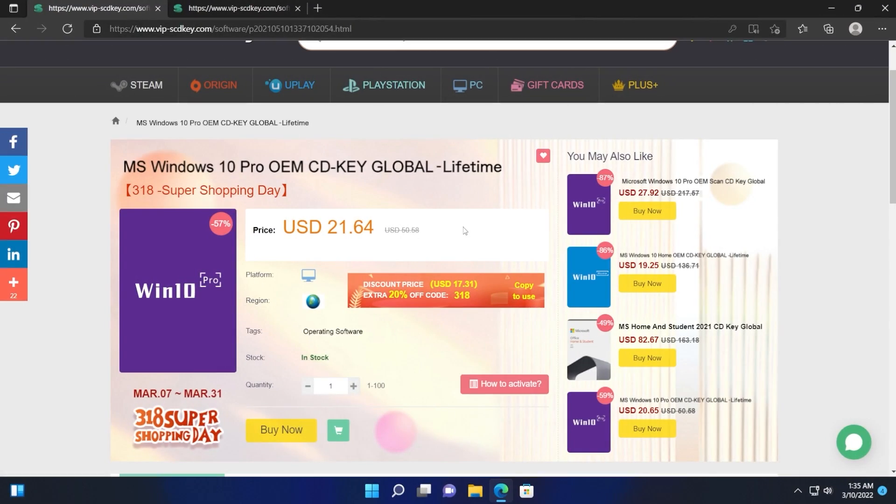
mouse_move(462, 225)
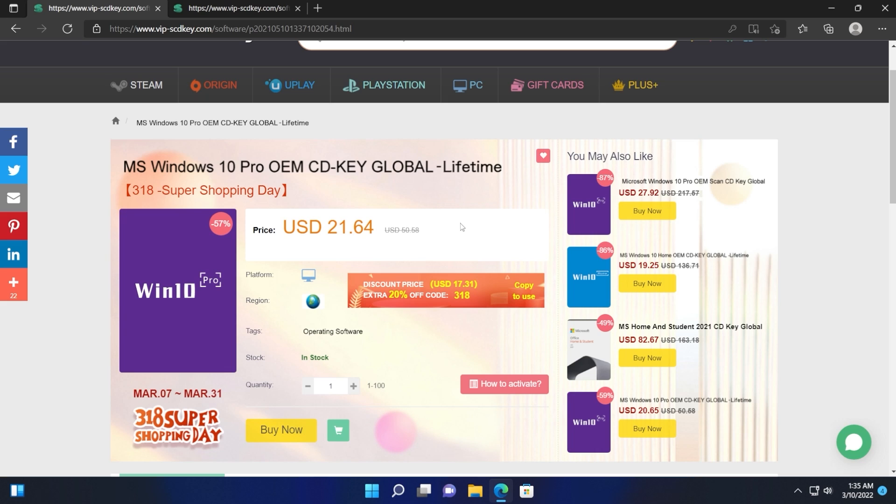
mouse_move(412, 441)
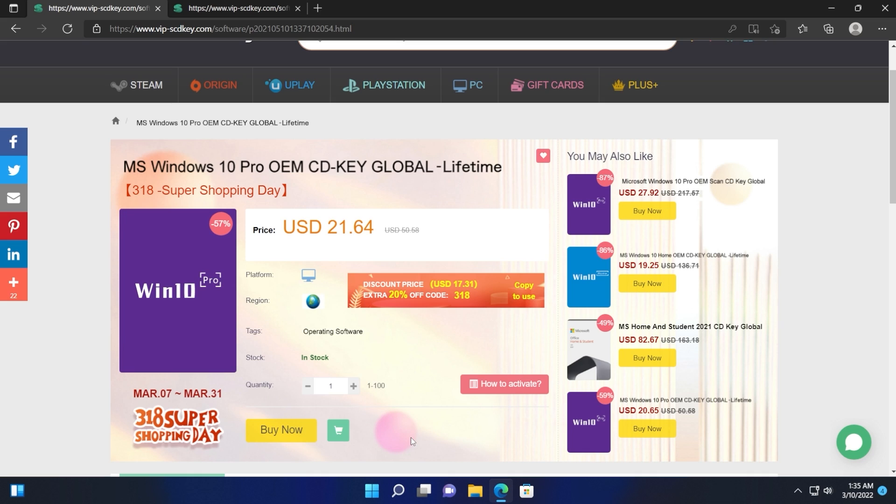
mouse_move(409, 439)
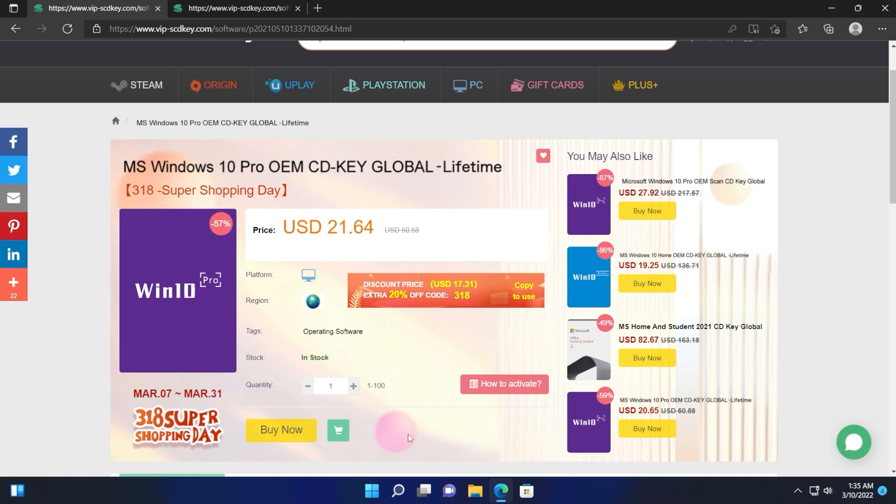
mouse_move(393, 439)
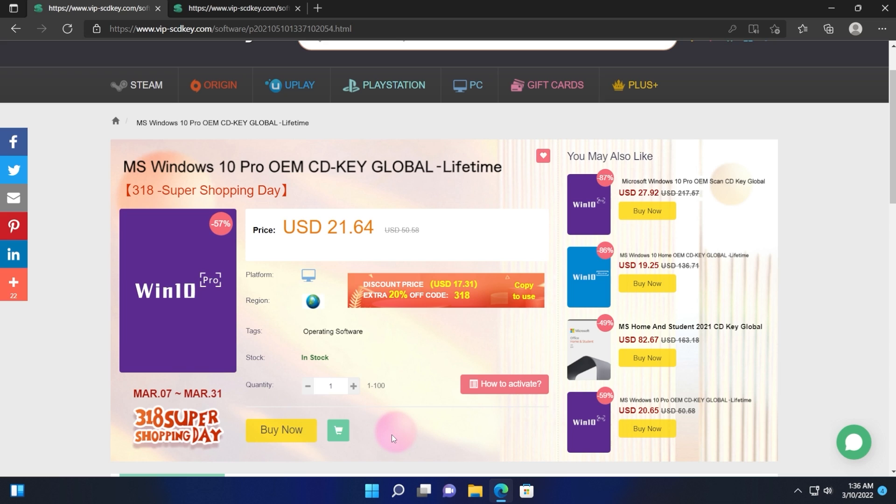
click(338, 431)
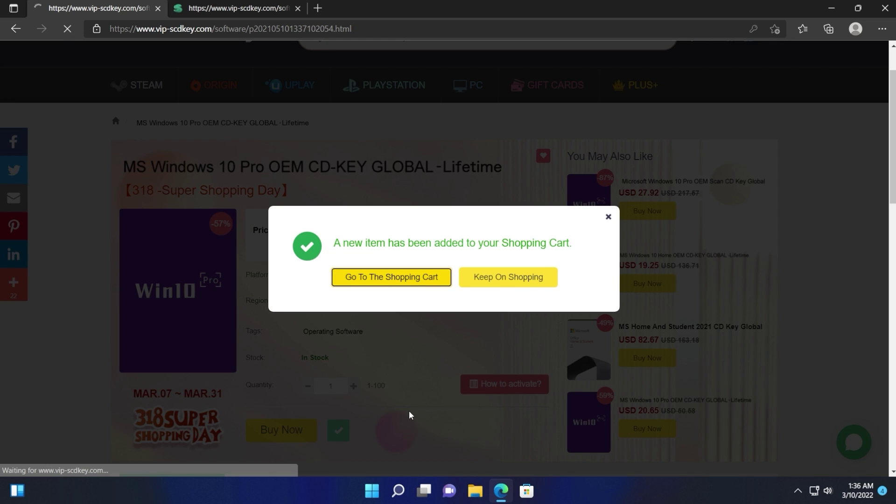
click(391, 277)
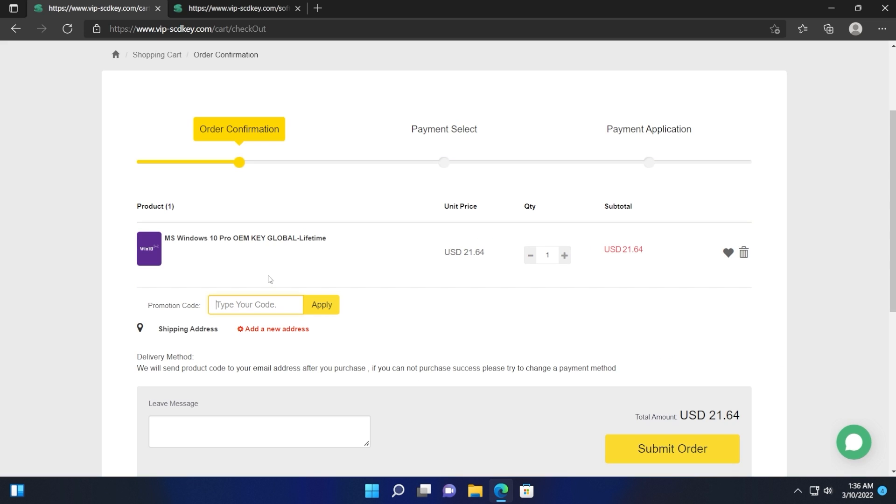
- Apply promotion code TB25, bringing the total to USD 16.23
text(TB25)
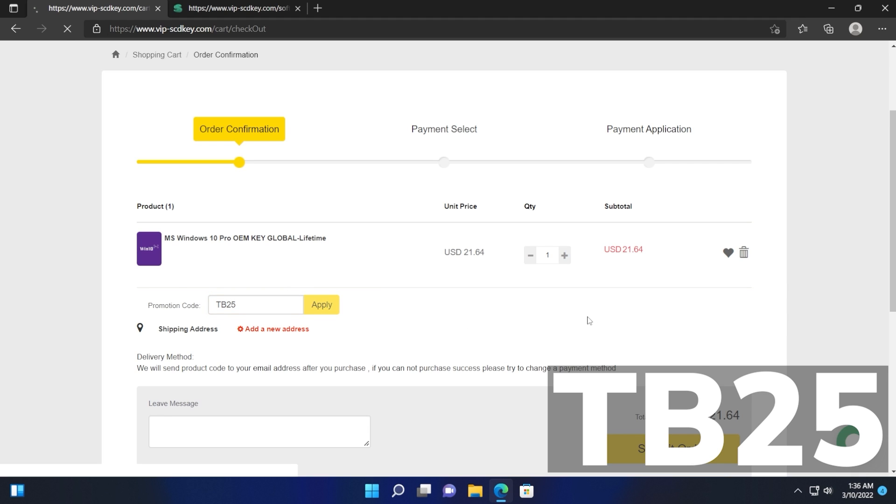
click(321, 304)
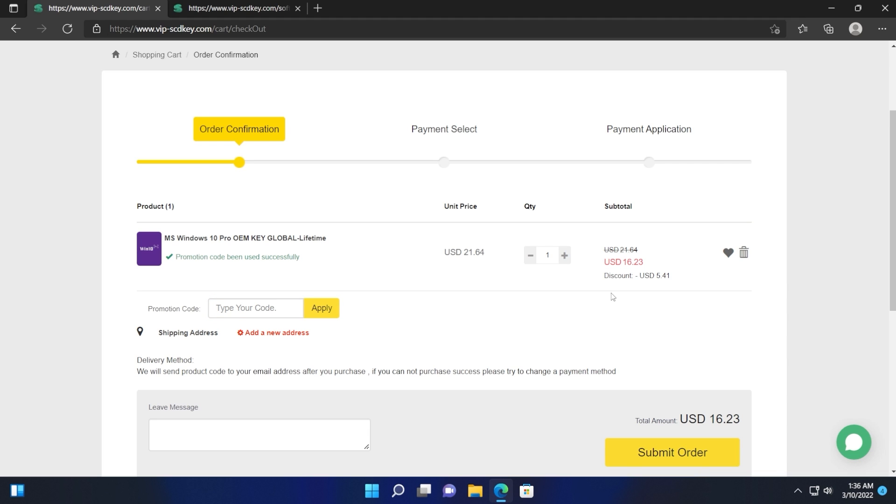
scroll(down, 3)
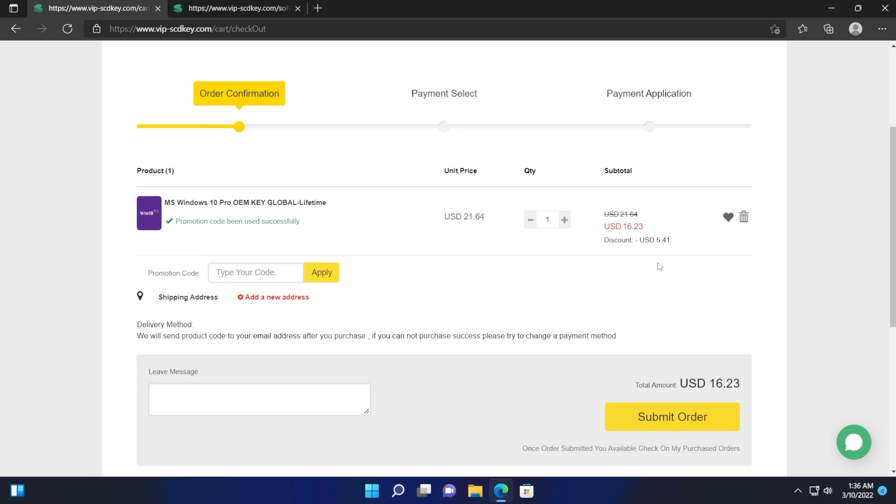
scroll(down, 3)
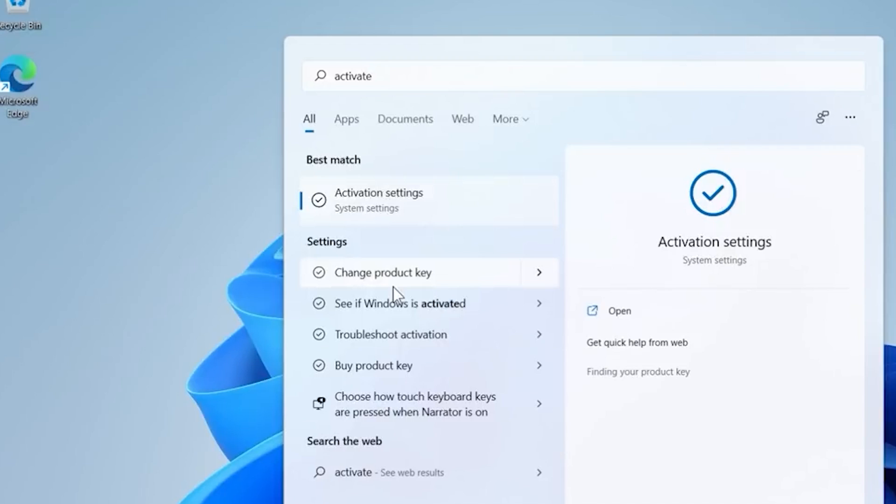
- Enter the purchased product key in Activation settings and activate Windows 11 Pro
click(378, 200)
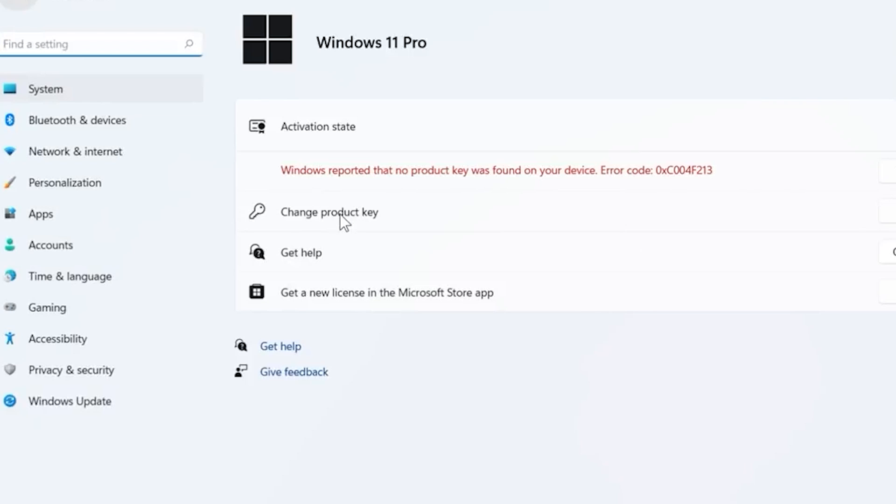
click(329, 212)
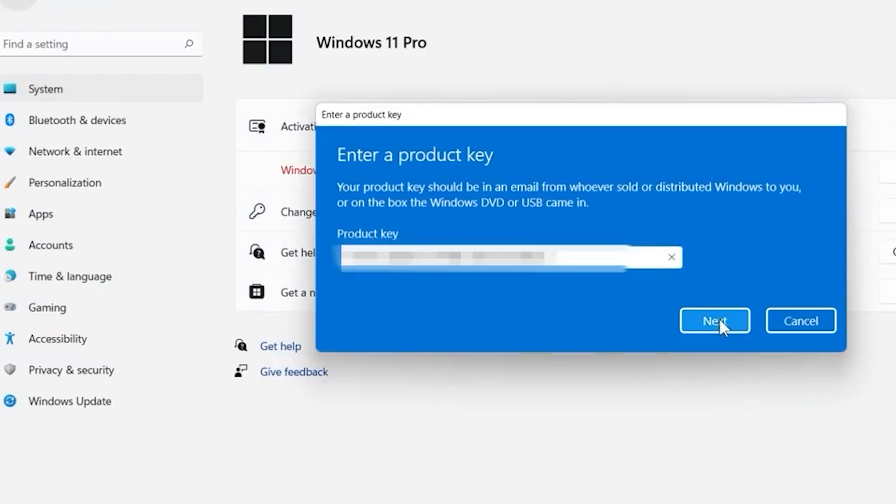
click(715, 321)
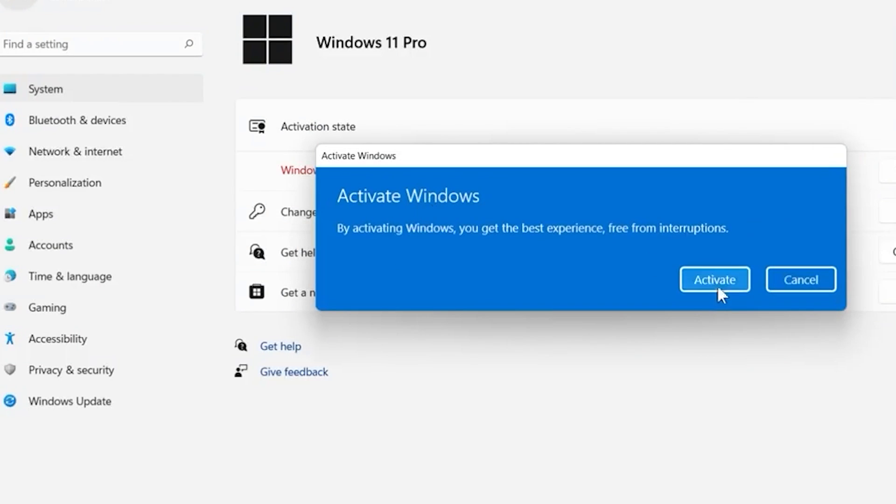
click(716, 280)
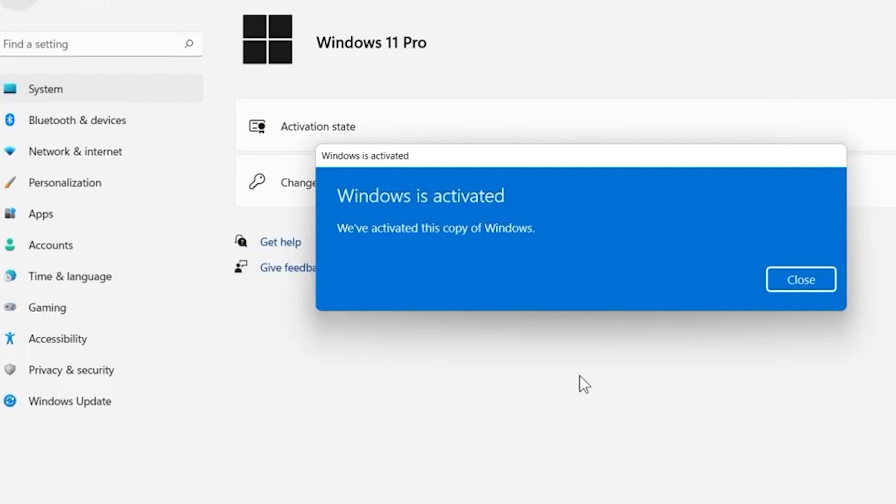
click(65, 183)
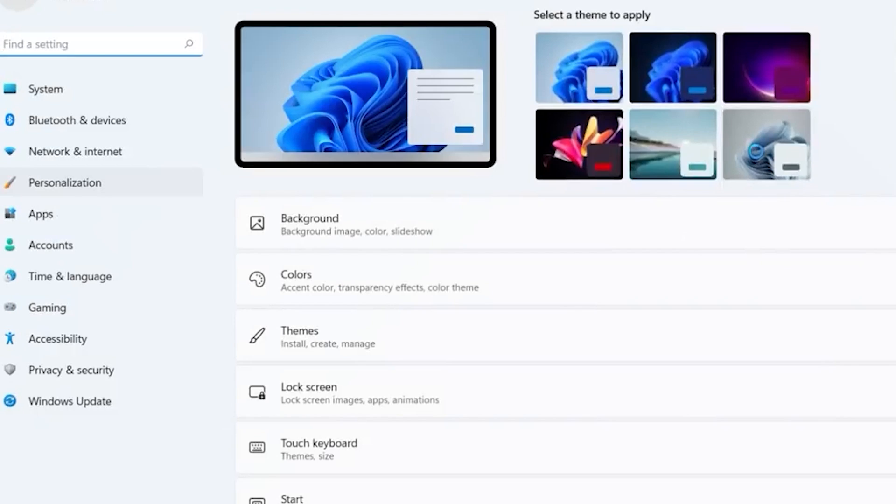
click(766, 148)
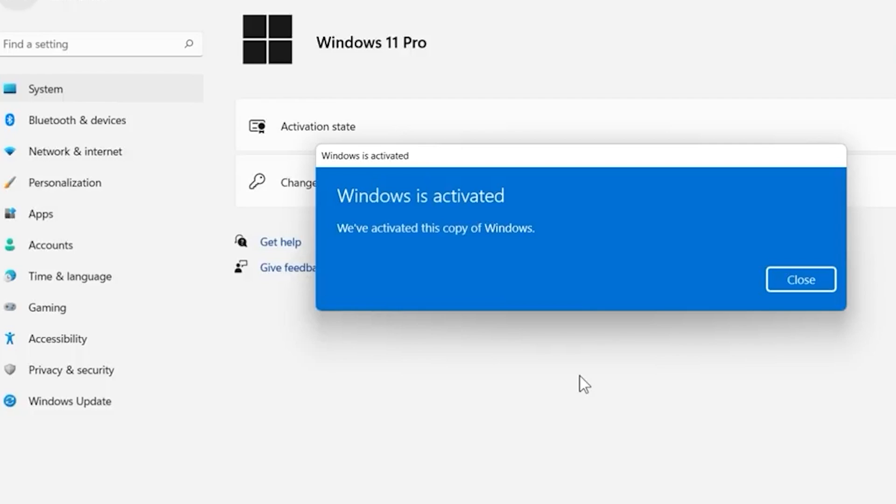
mouse_move(555, 385)
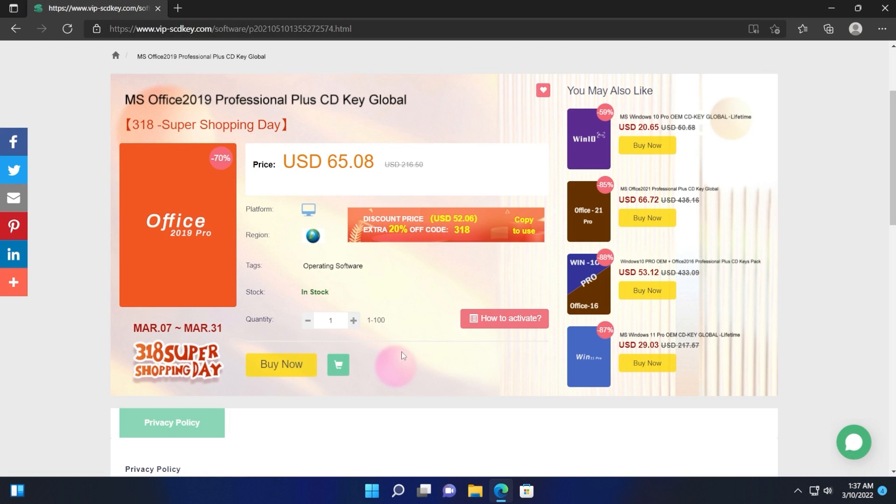
- Buy the Office 2019 Professional Plus key with promo code TB25, reaching USD 48.81
click(281, 364)
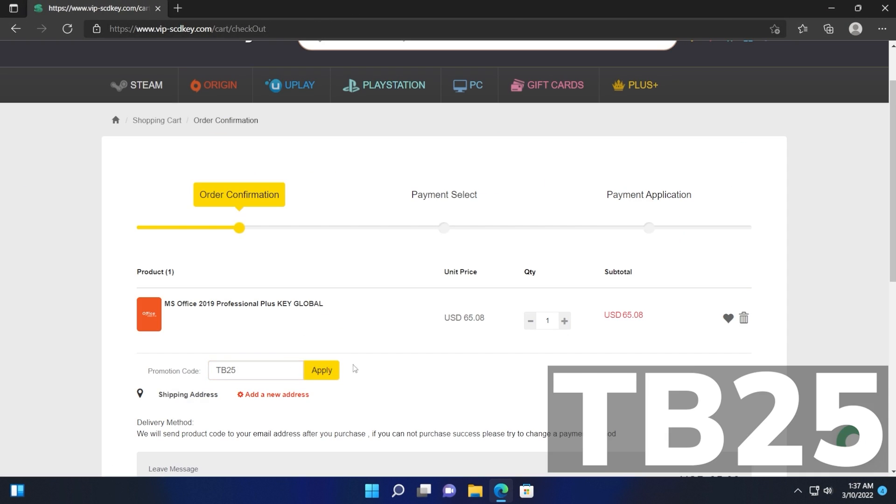
click(321, 370)
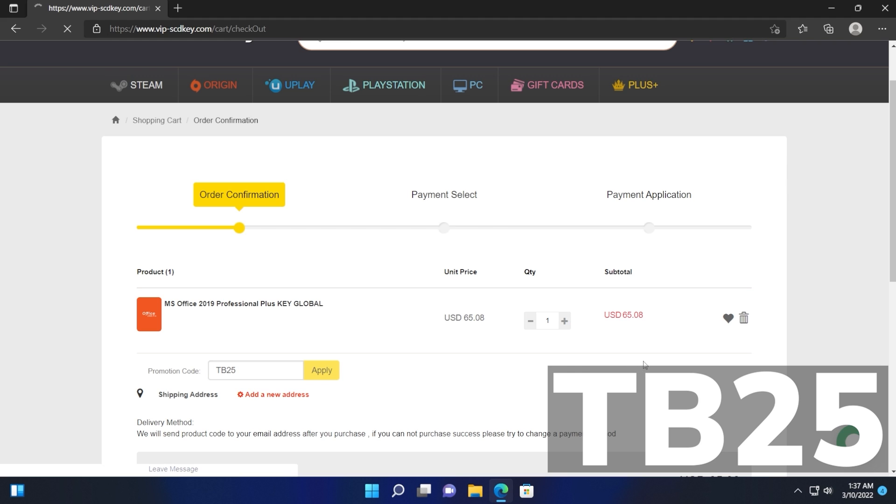
click(322, 371)
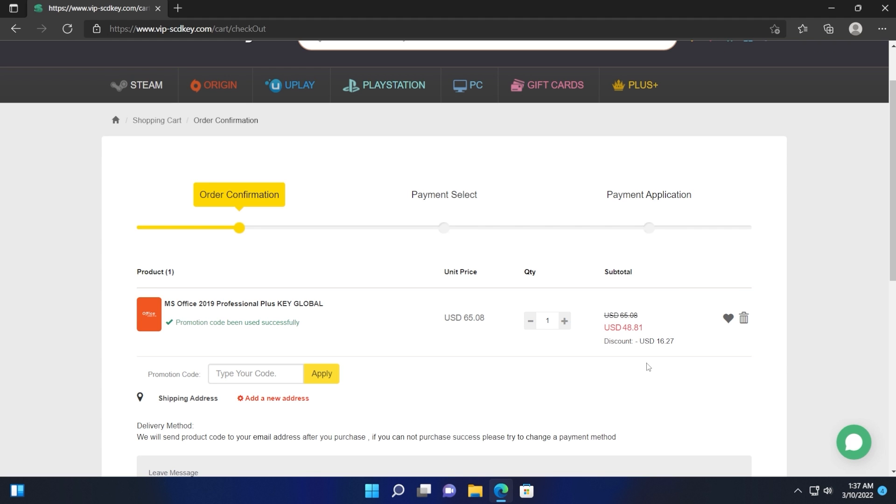
mouse_move(661, 331)
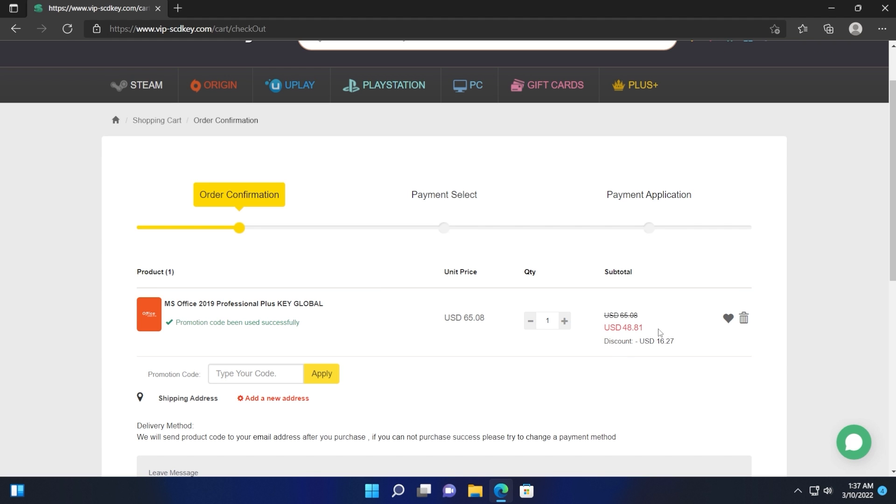
scroll(down, 3)
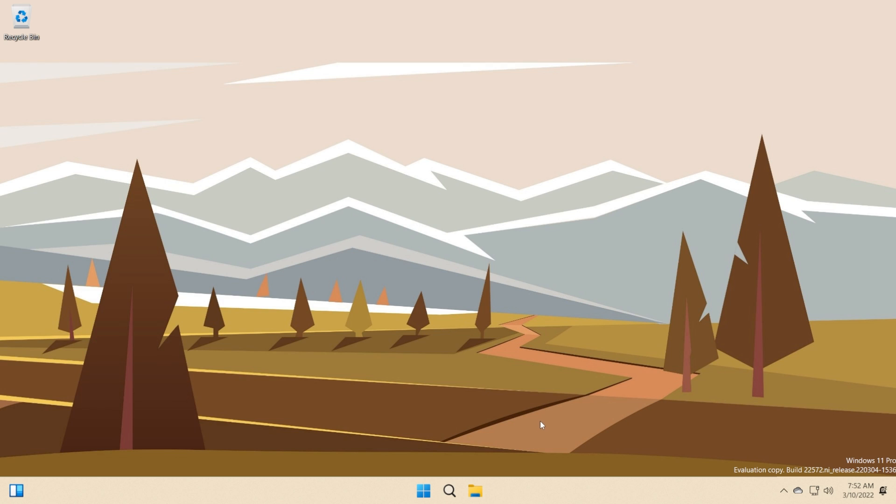
- Open File Explorer from the taskbar at the default, tab-less Quick access view
click(476, 490)
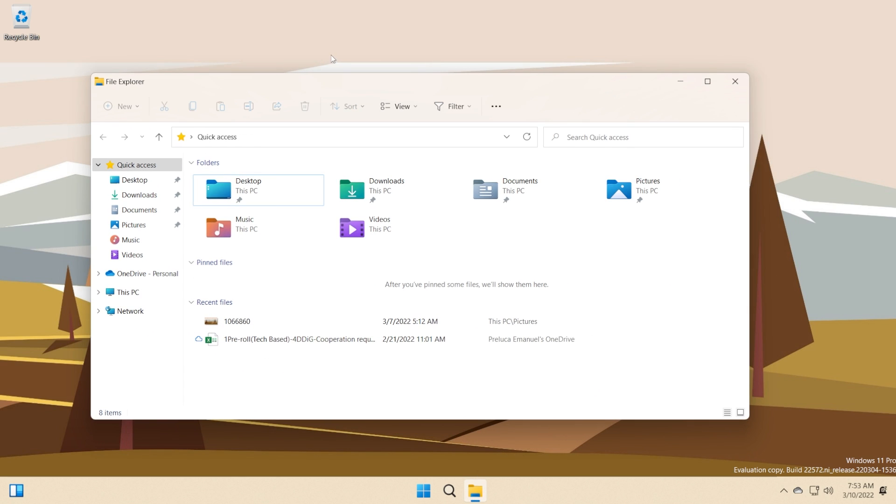
mouse_move(675, 91)
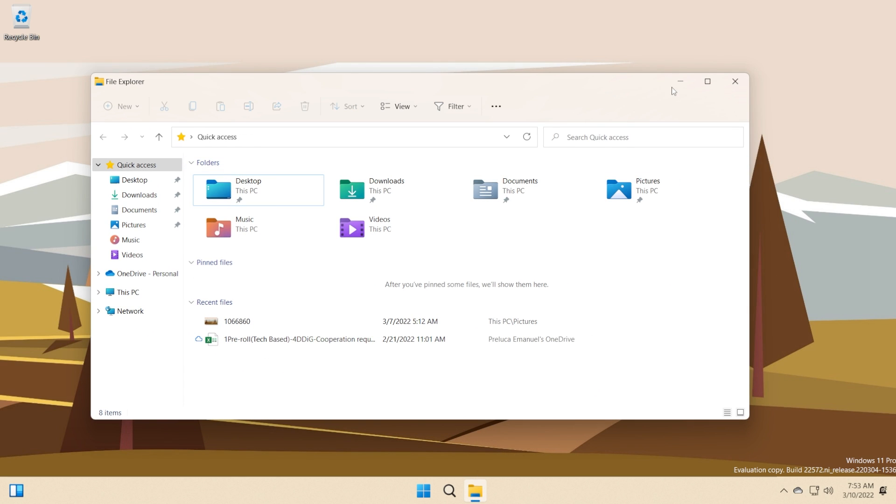
mouse_move(387, 84)
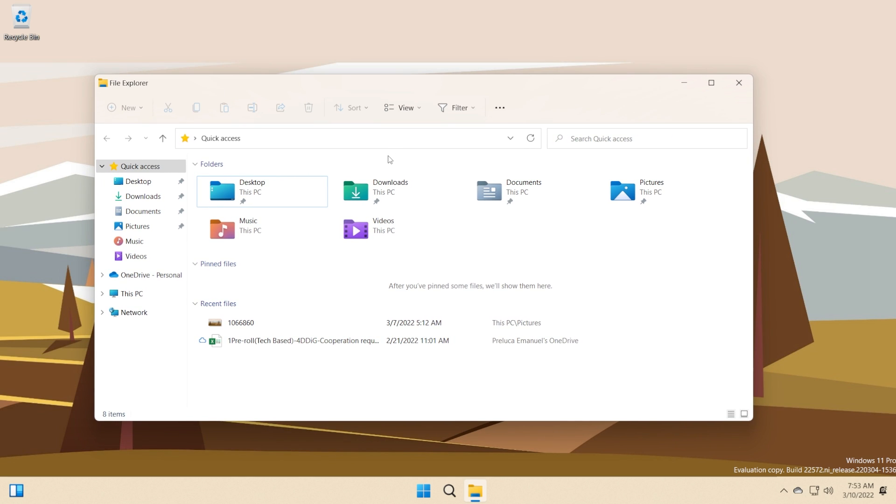
mouse_move(242, 83)
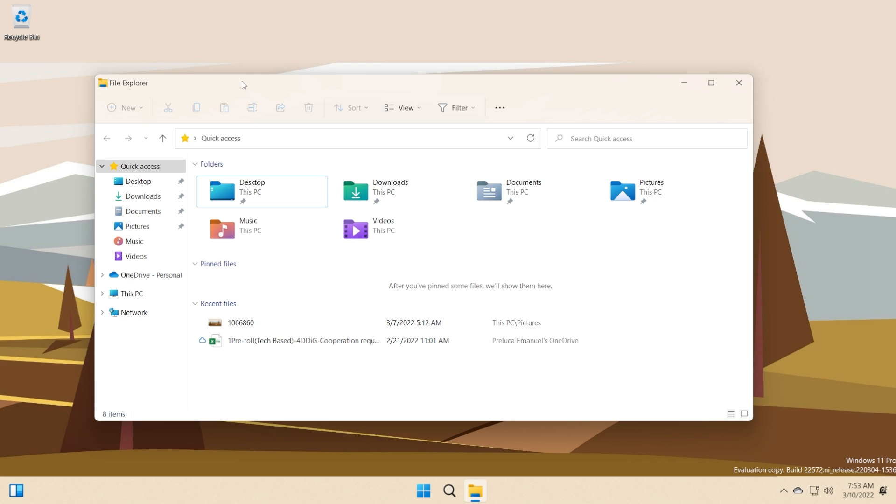
mouse_move(270, 86)
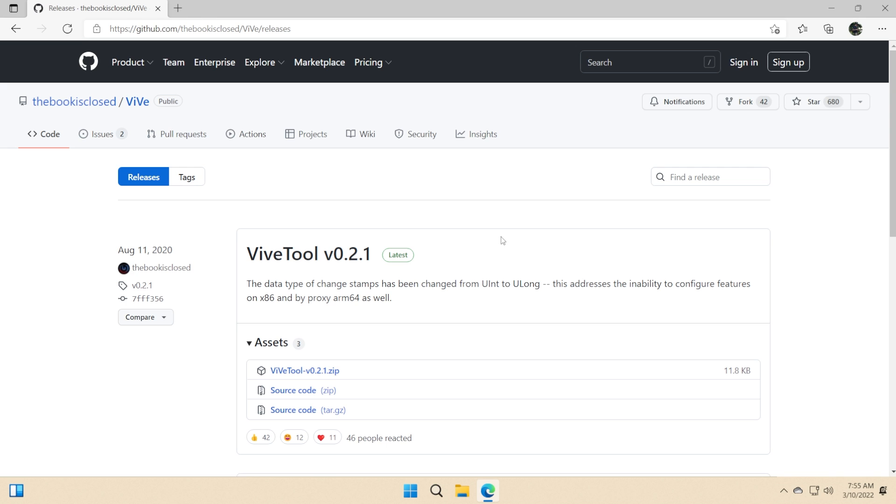
mouse_move(332, 224)
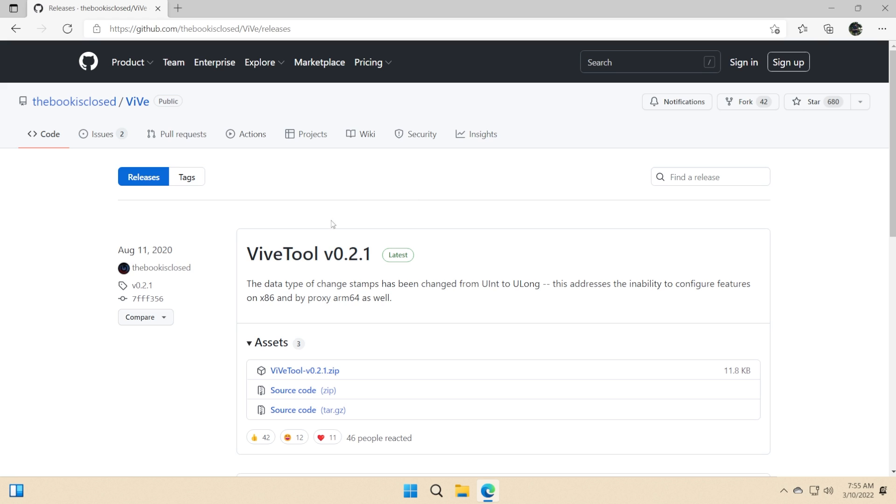
mouse_move(357, 223)
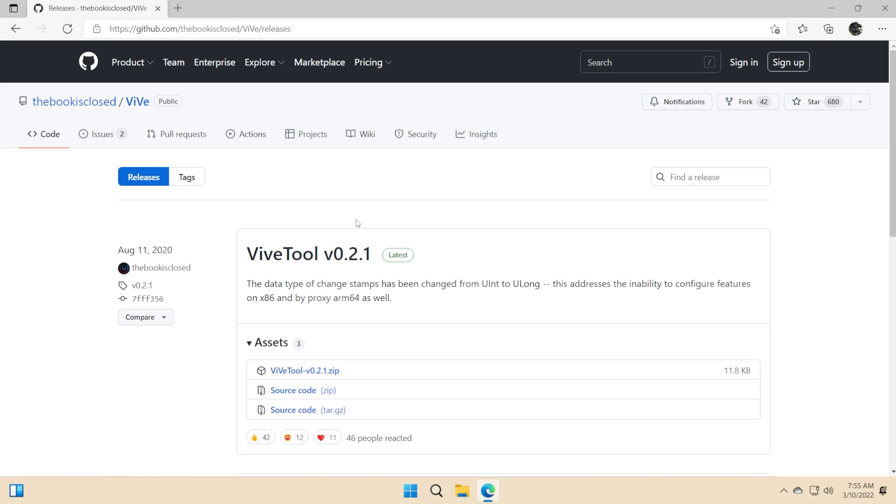
mouse_move(457, 229)
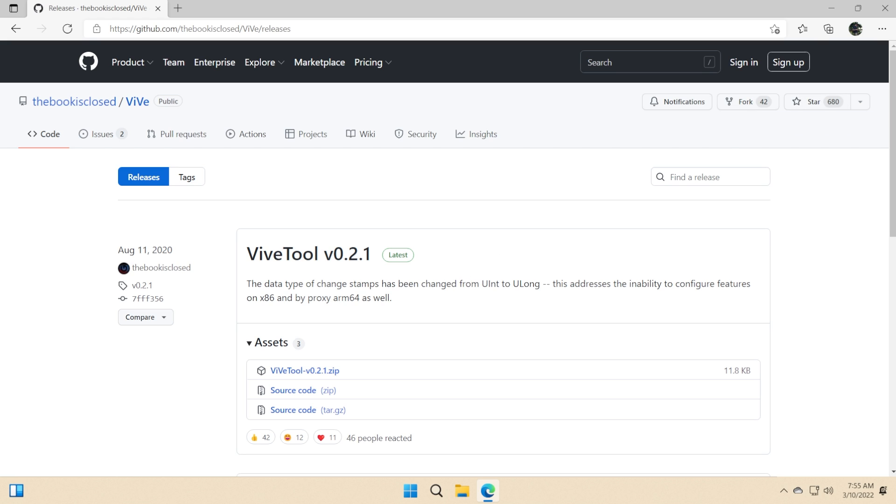
mouse_move(408, 319)
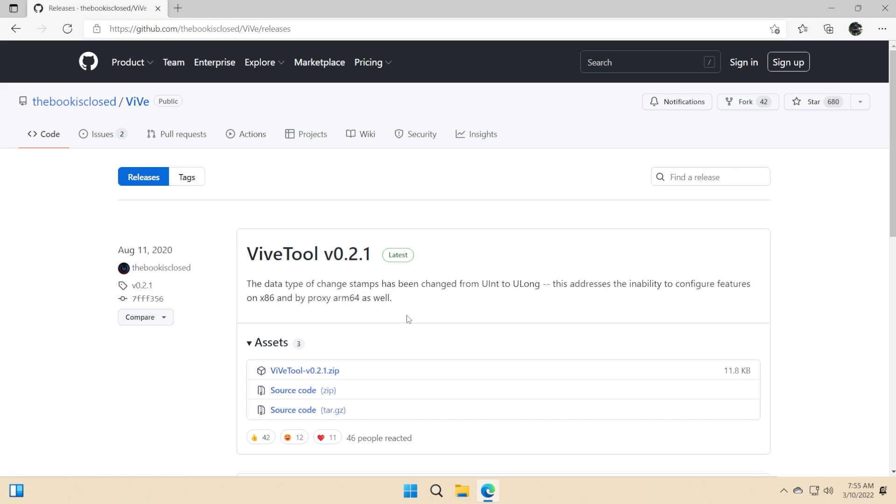
- Download ViVeTool-v0.2.1.zip from the ViVe GitHub releases Assets
click(307, 371)
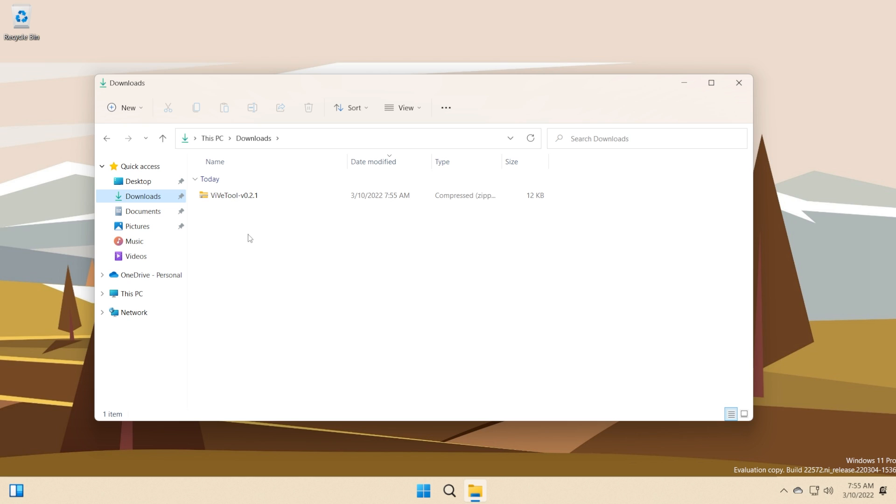
- Extract ViVeTool-v0.2.1.zip into C:\Windows\System32 with administrator permission, then close the window
double_click(232, 195)
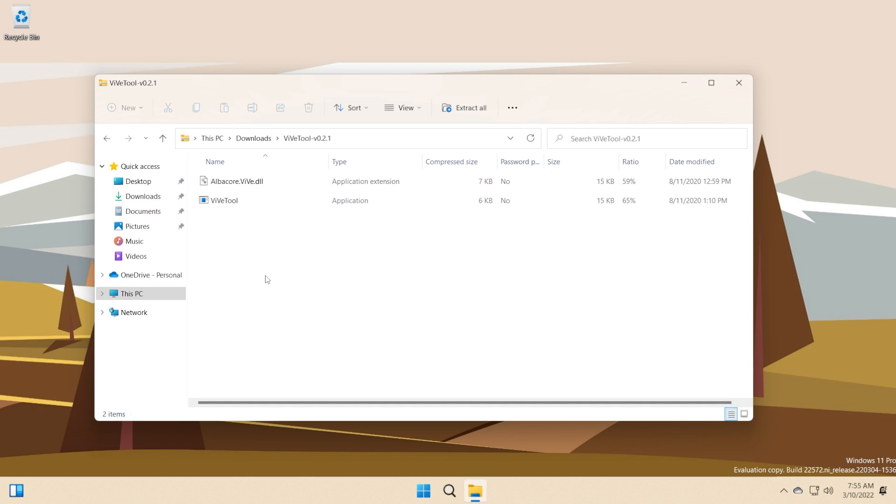
click(464, 108)
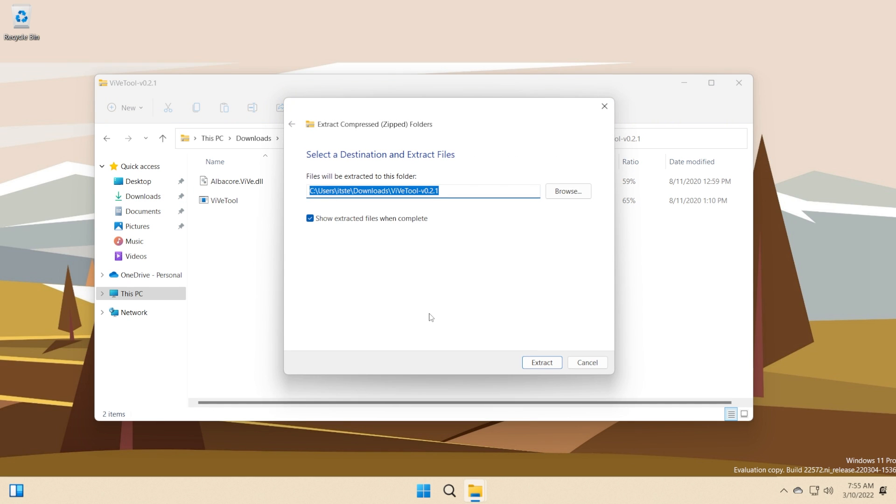
mouse_move(428, 316)
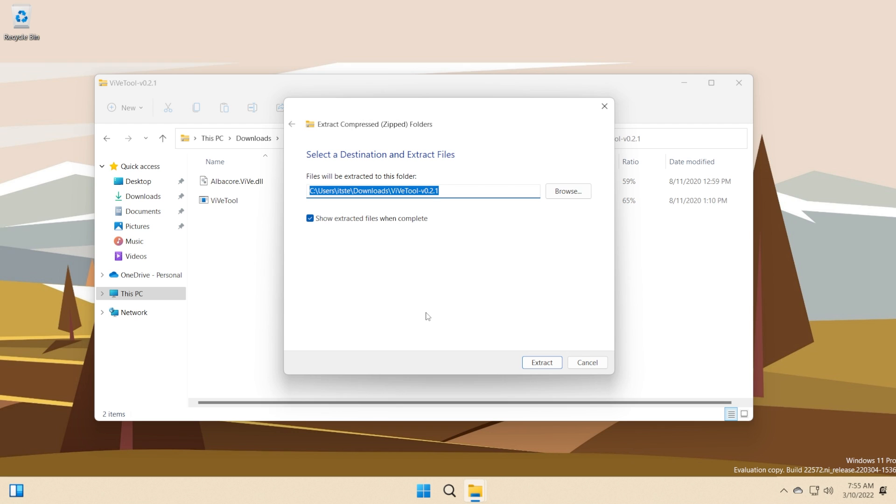
click(568, 191)
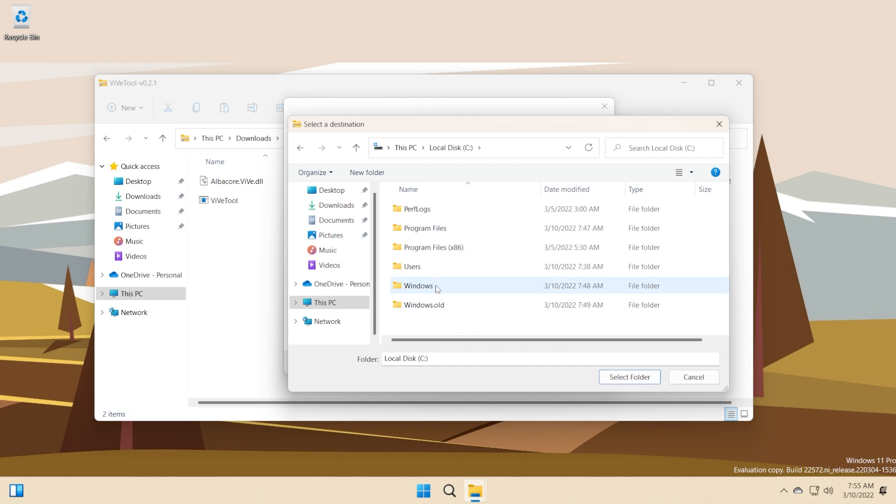
double_click(418, 286)
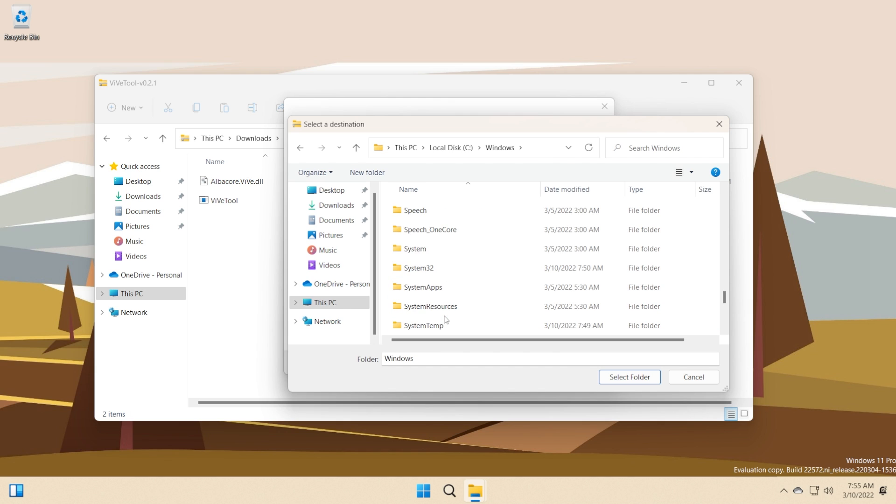
click(419, 267)
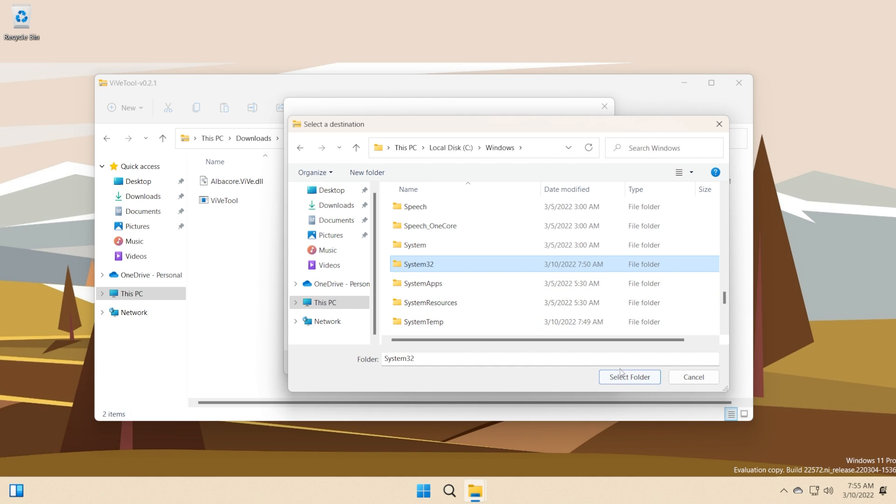
click(630, 377)
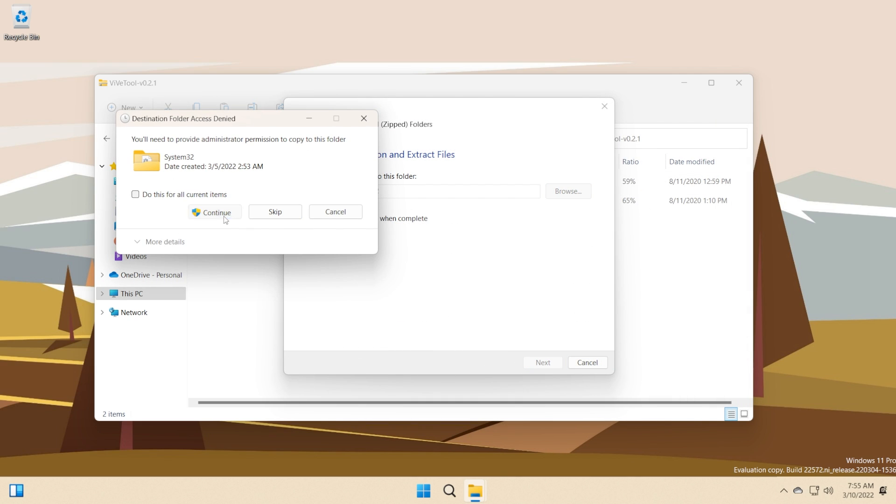
click(214, 211)
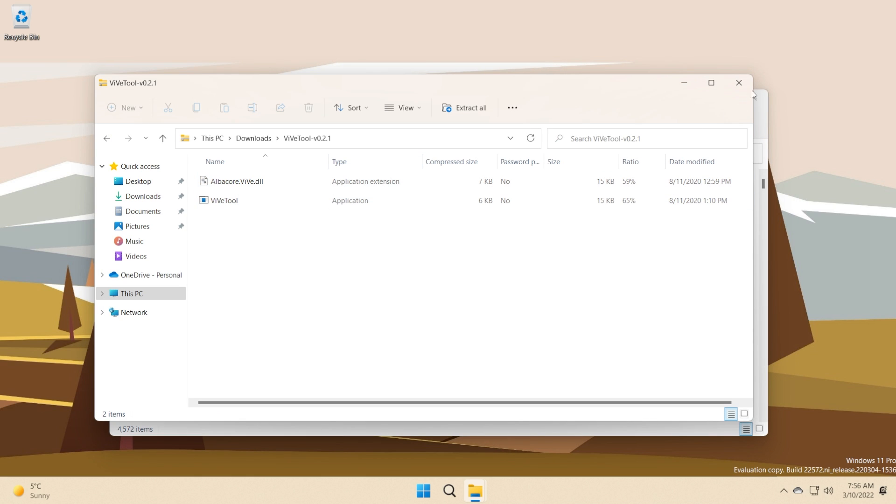
click(739, 82)
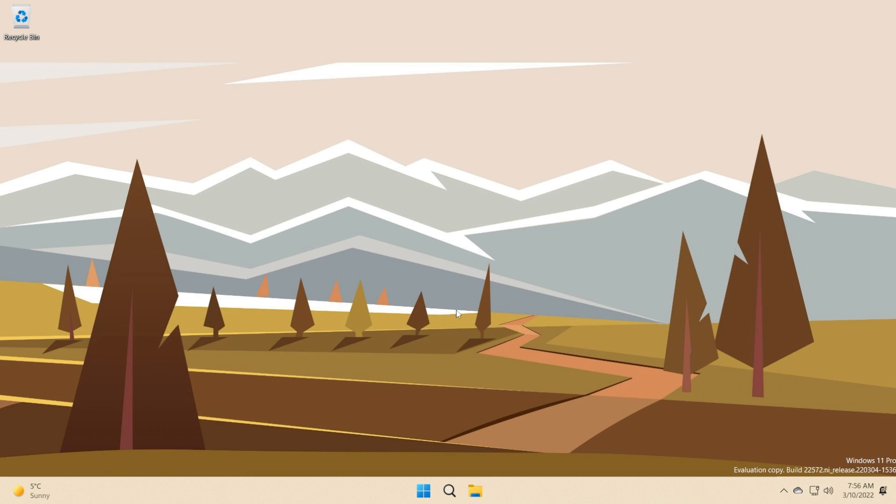
mouse_move(449, 330)
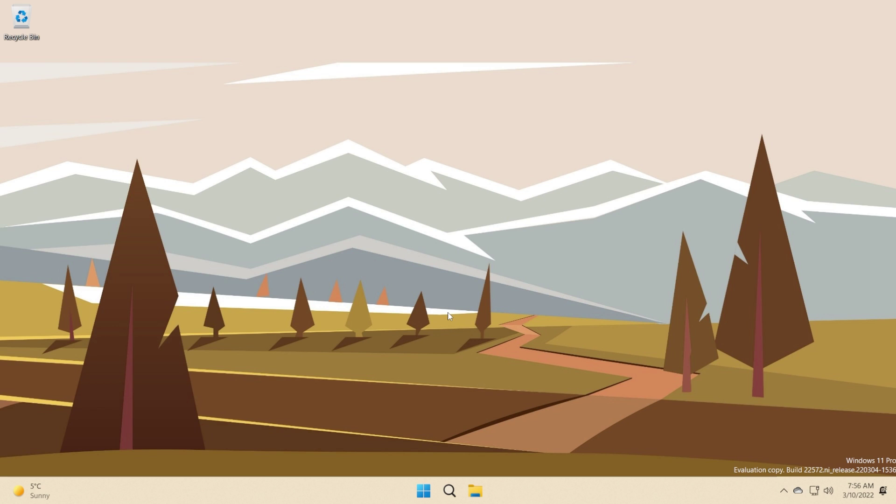
mouse_move(449, 397)
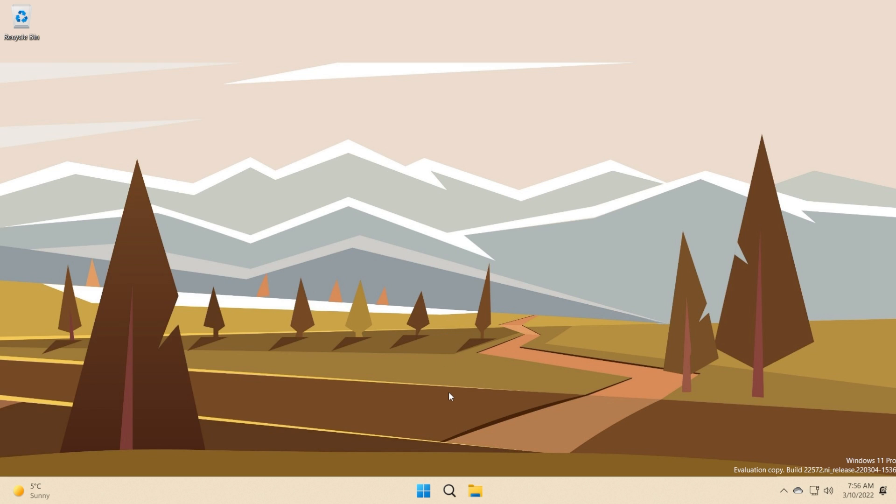
- Search for Command Prompt and run it as administrator
click(450, 503)
text(cmd)
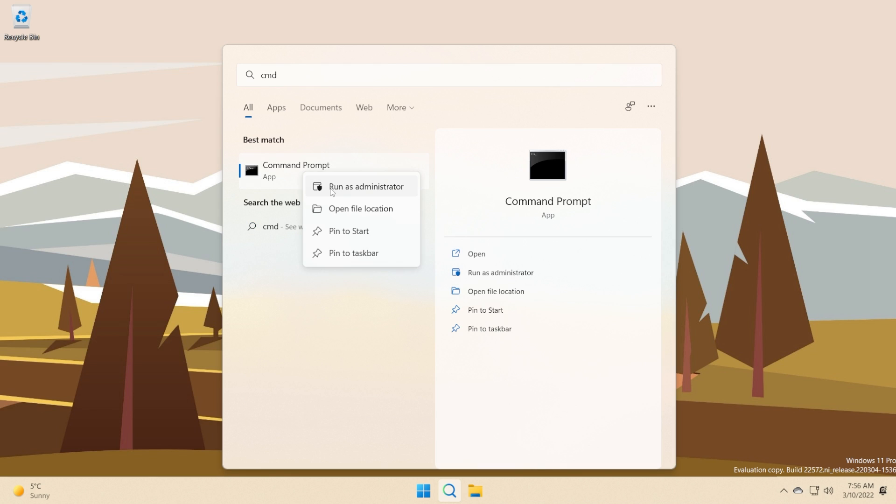
click(366, 186)
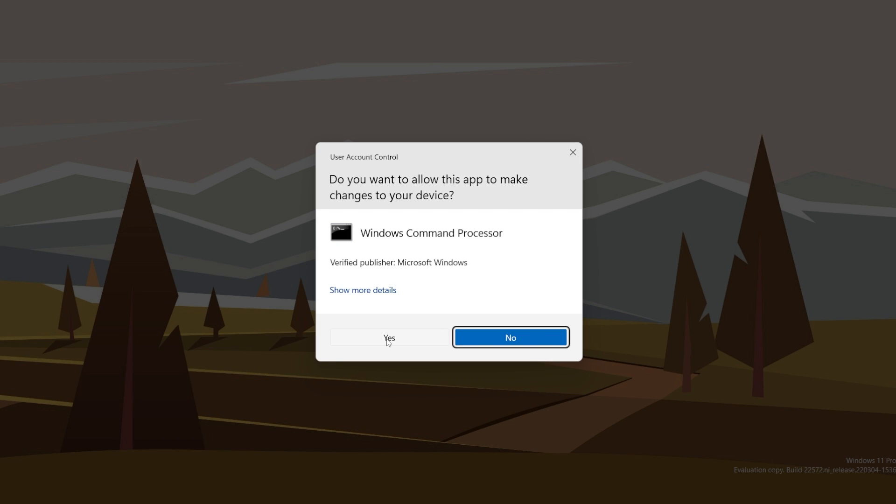
- Approve UAC, run 'vivetool addconfig 34370472 2', then close Command Prompt
click(389, 337)
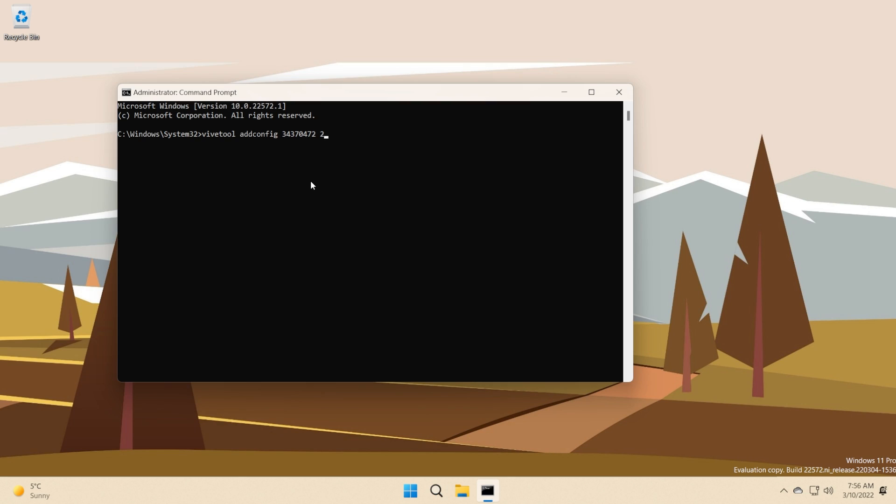
mouse_move(260, 155)
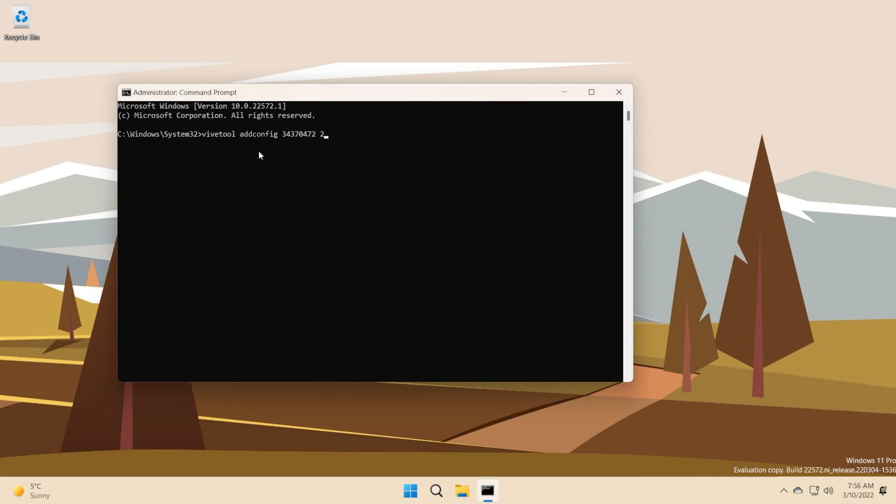
mouse_move(300, 158)
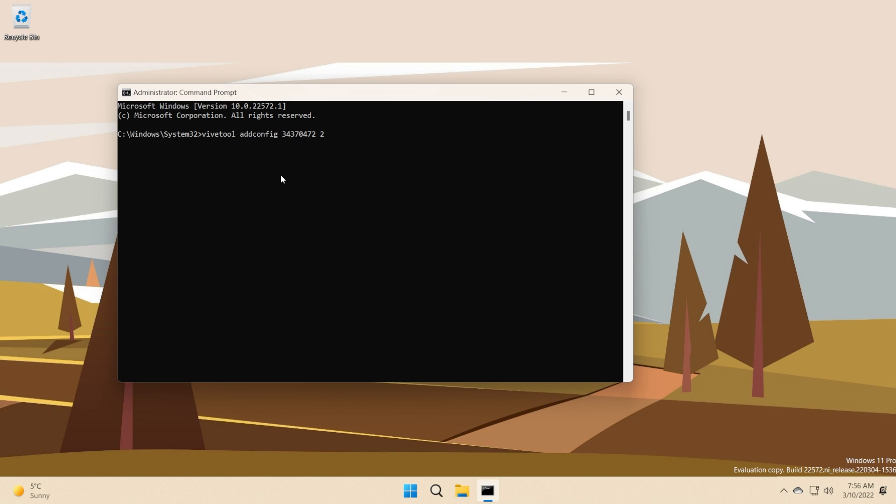
key(Enter)
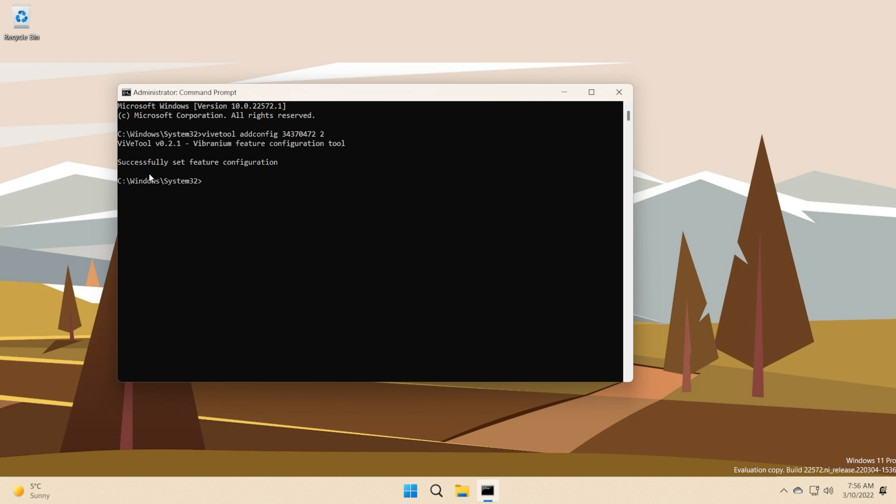
mouse_move(358, 196)
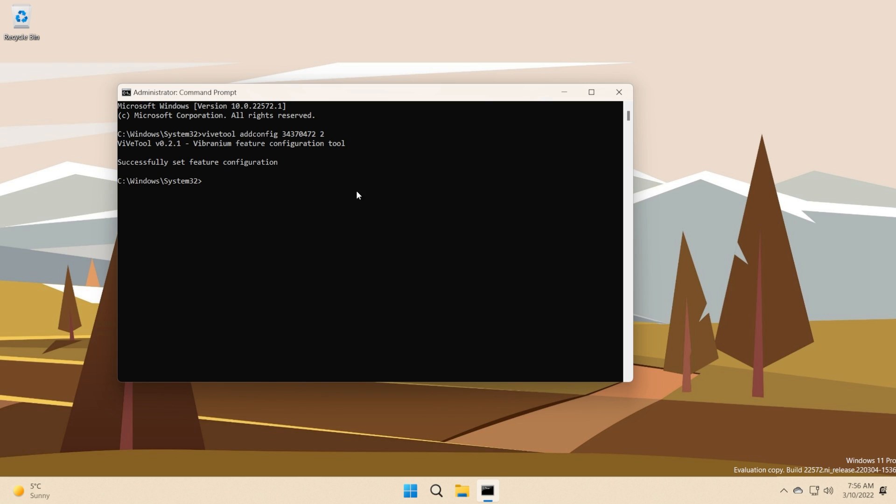
click(620, 91)
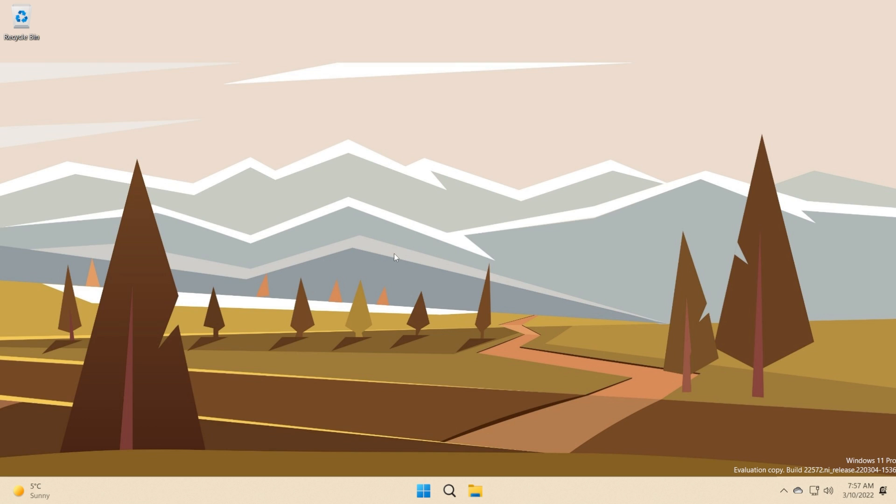
mouse_move(397, 262)
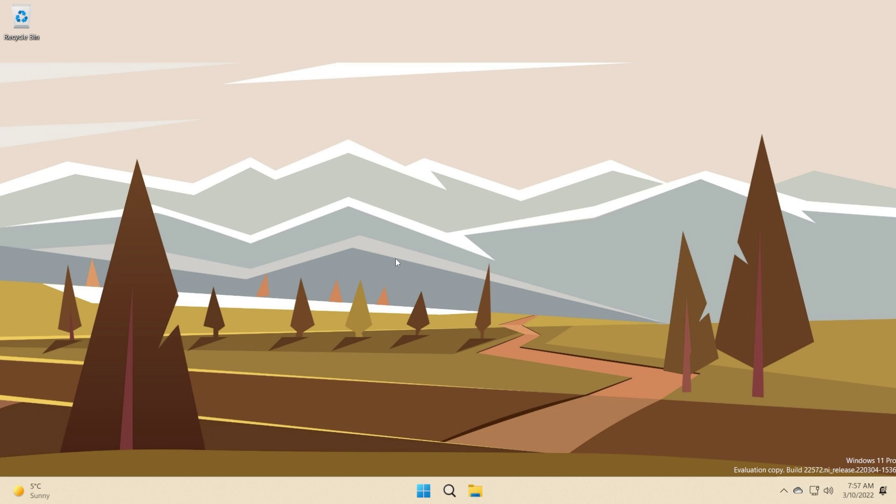
- Open File Explorer with three tabs on Music, Windows and Documents
click(477, 490)
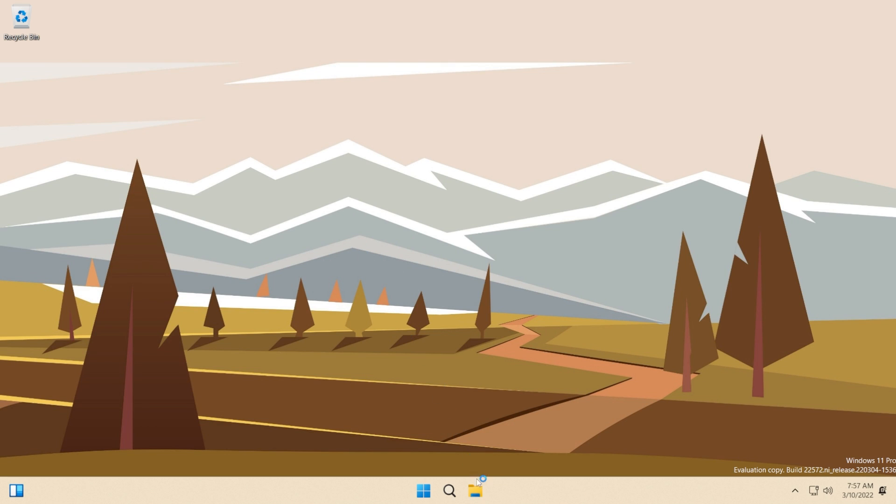
click(478, 491)
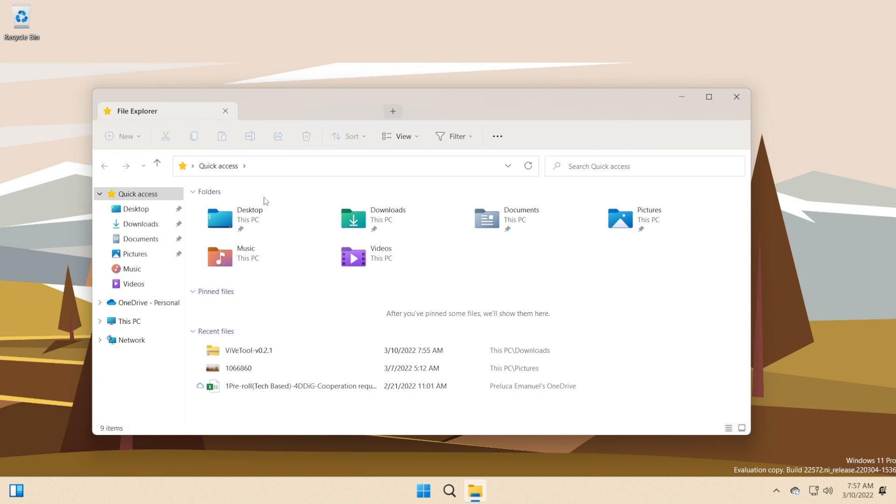
click(393, 111)
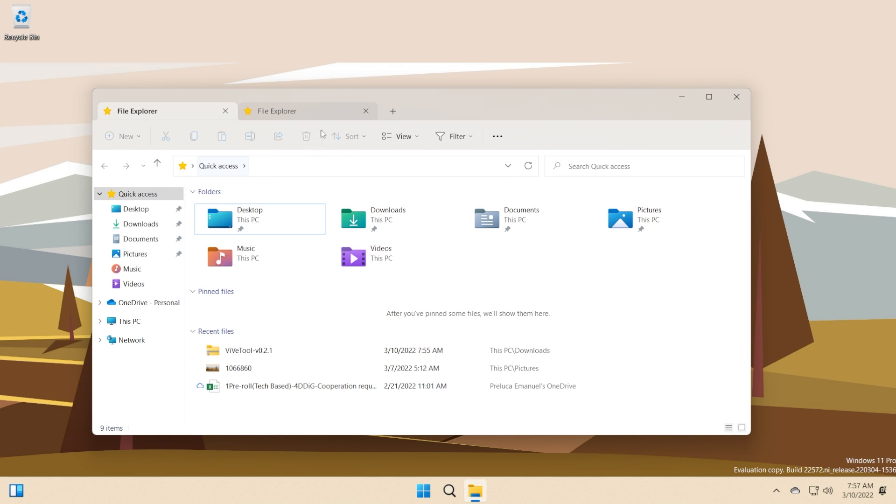
click(393, 111)
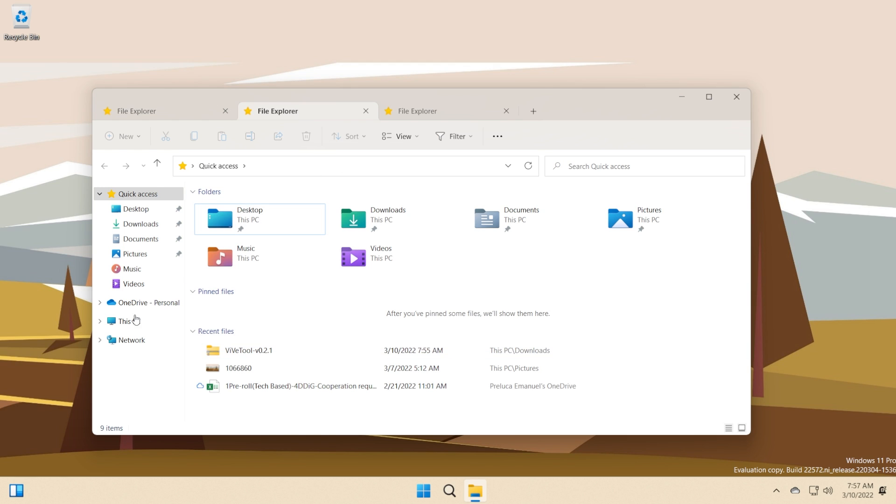
click(125, 321)
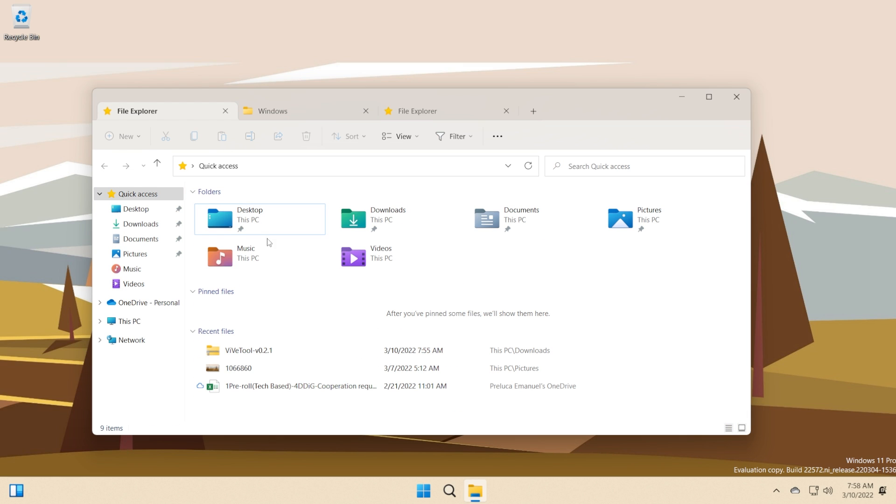
double_click(234, 256)
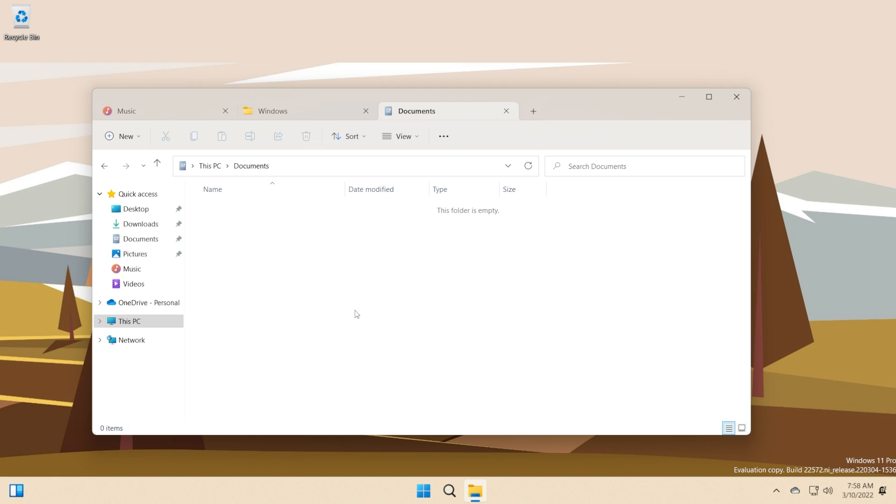
click(126, 111)
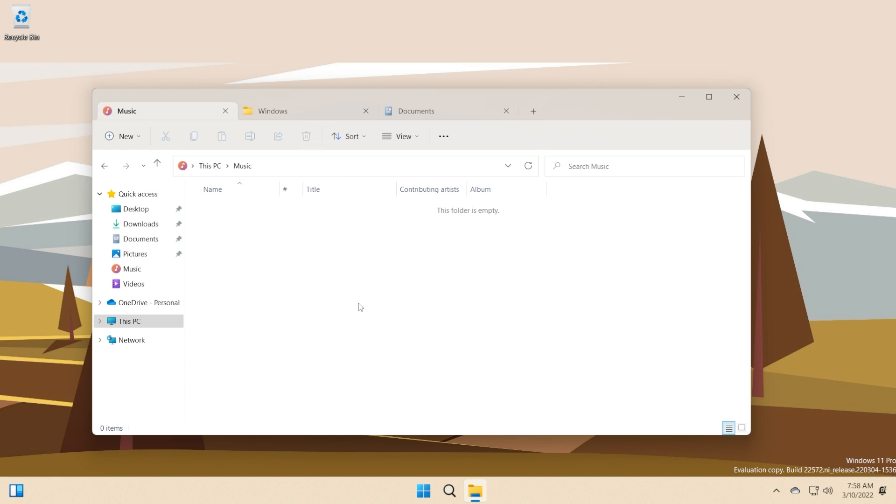
mouse_move(335, 277)
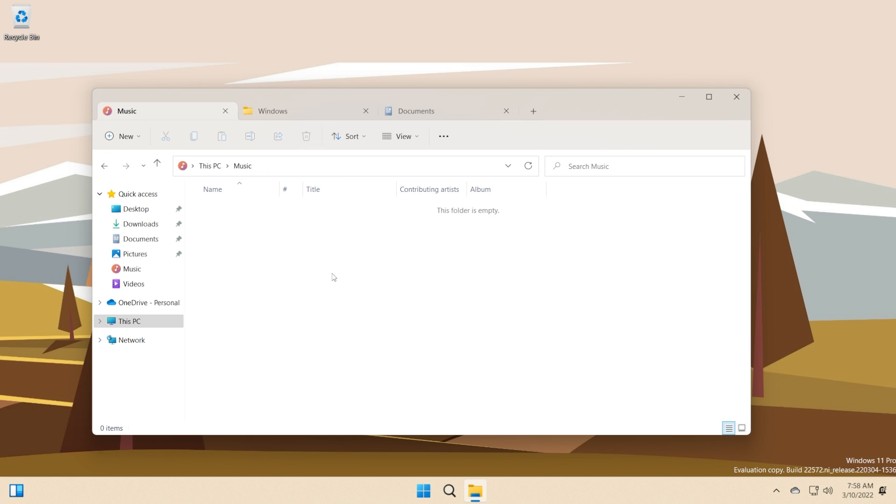
mouse_move(341, 267)
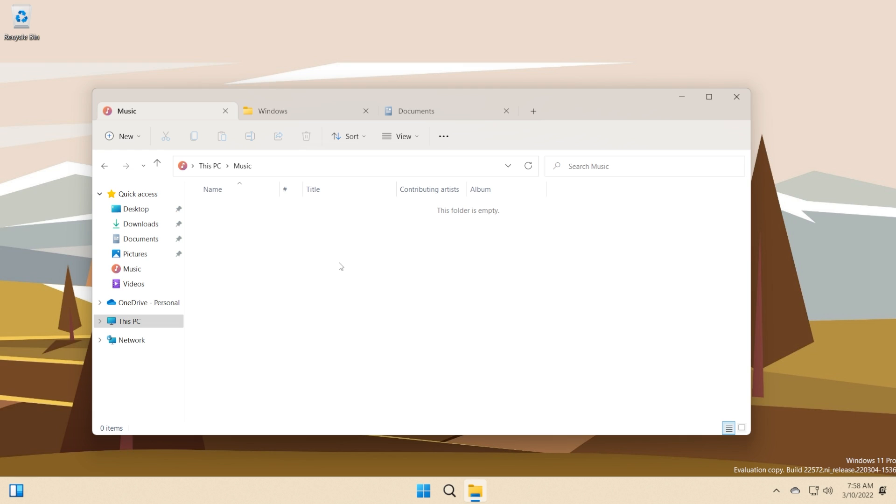
mouse_move(389, 254)
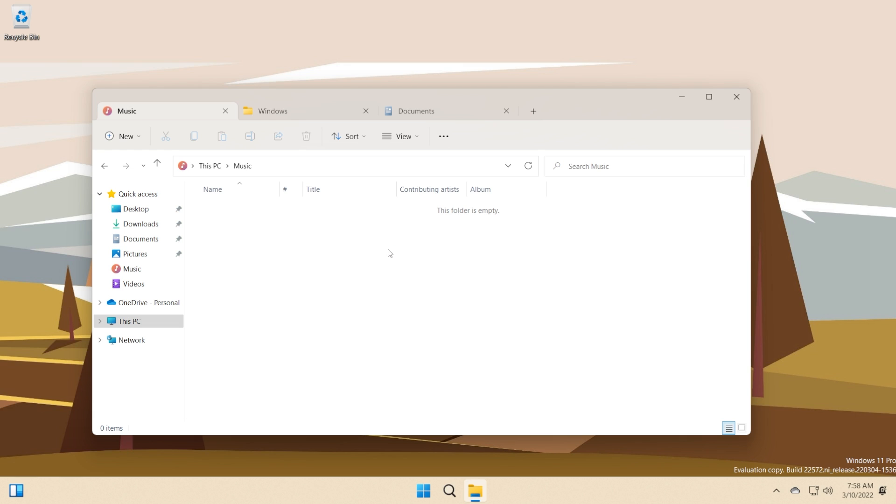
mouse_move(337, 259)
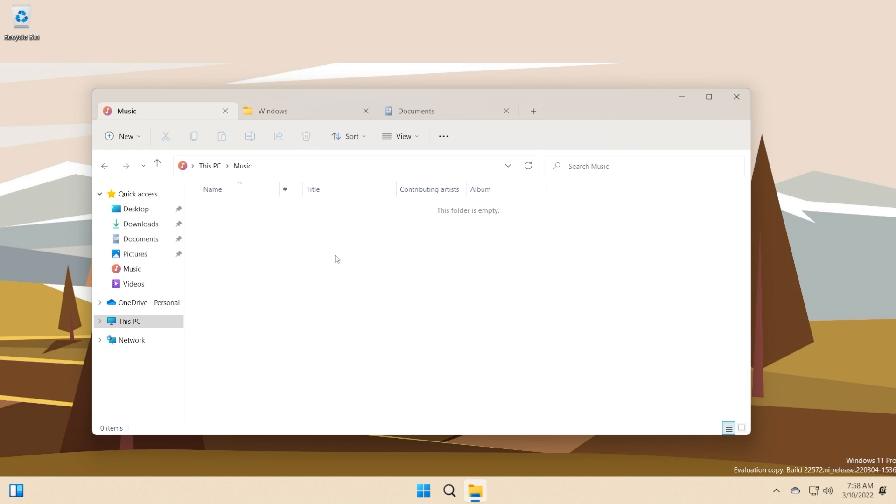
mouse_move(336, 261)
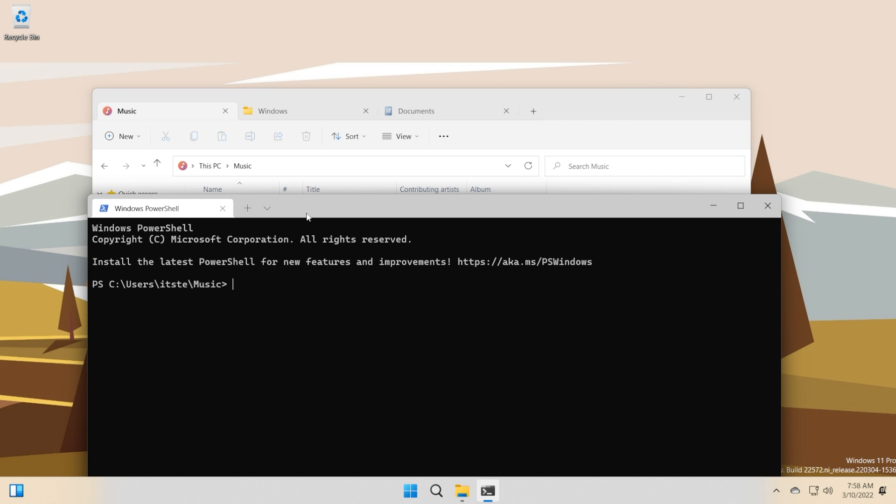
- Close the PowerShell window and switch between the Documents and Music tabs
click(765, 205)
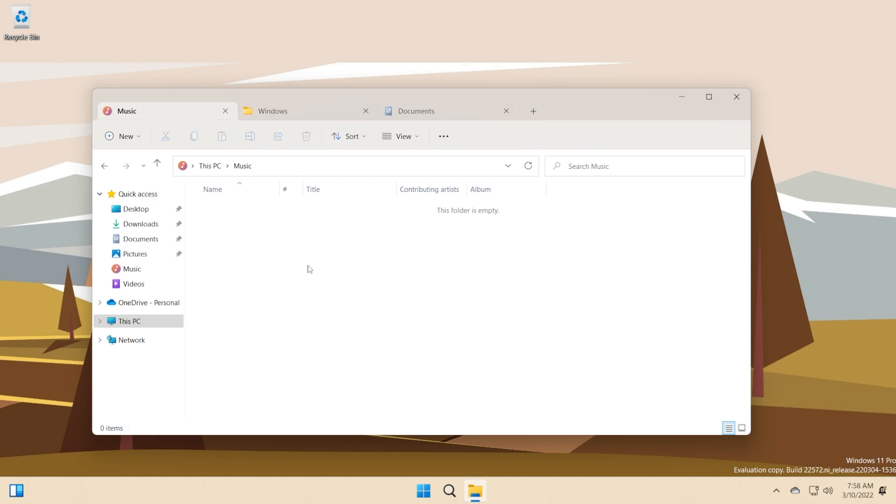
mouse_move(313, 279)
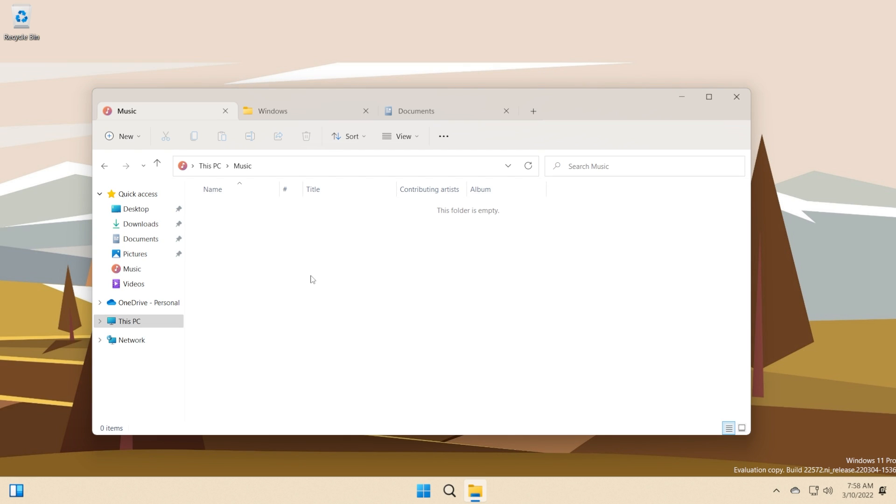
mouse_move(323, 274)
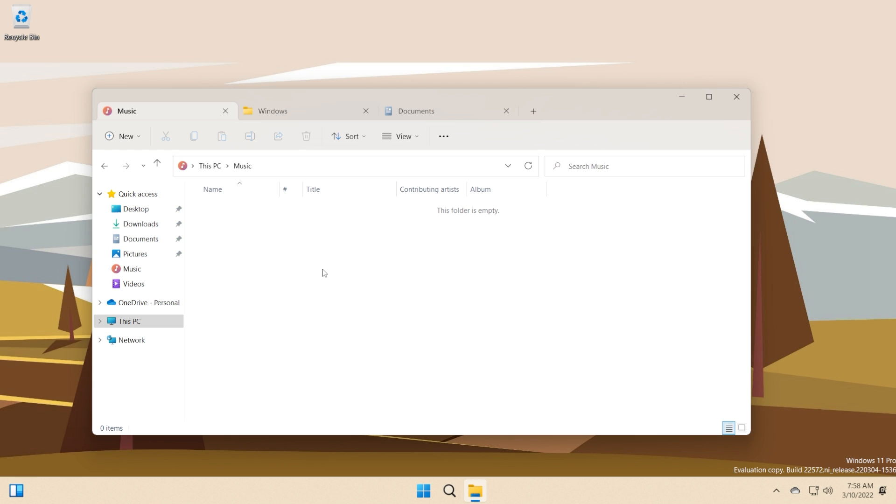
click(416, 112)
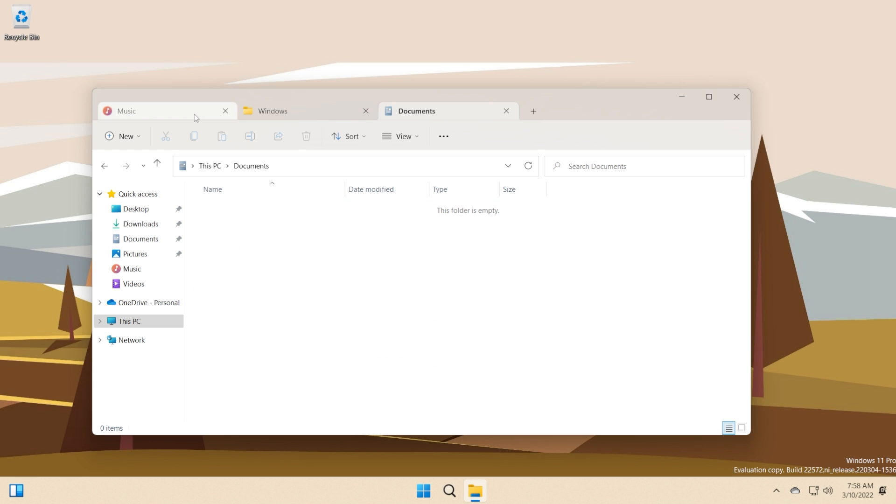
click(145, 111)
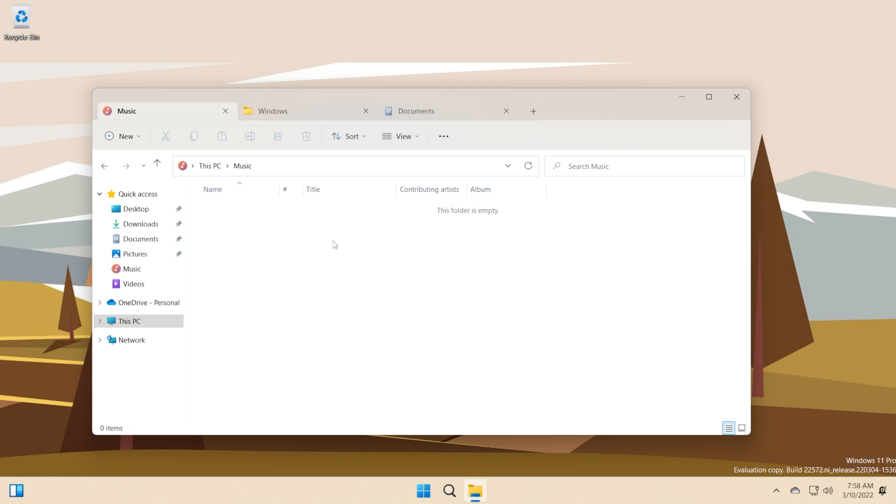
mouse_move(292, 101)
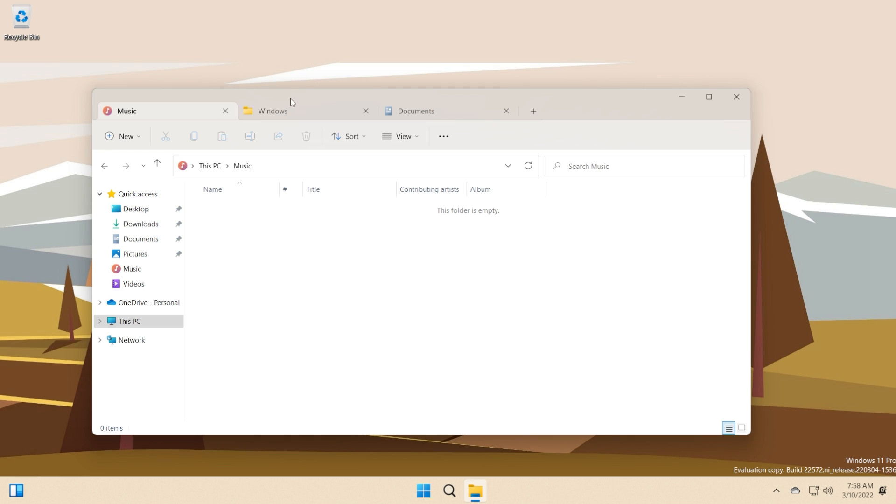
click(416, 111)
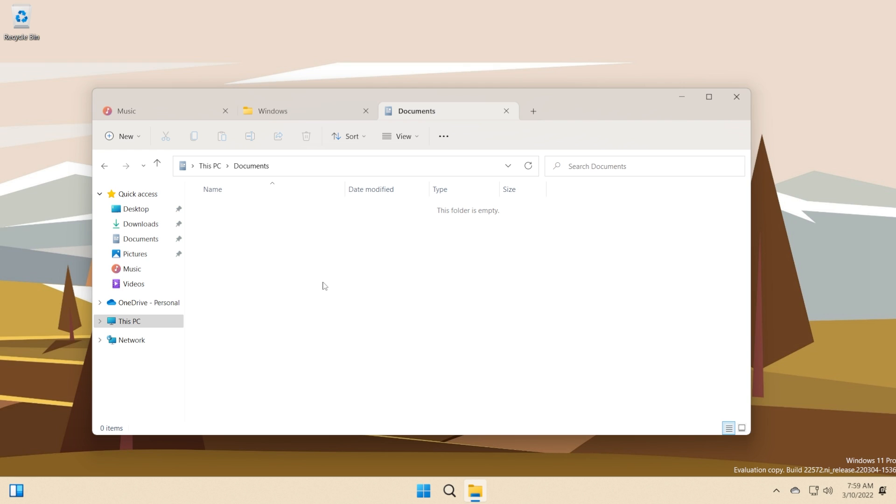
click(272, 111)
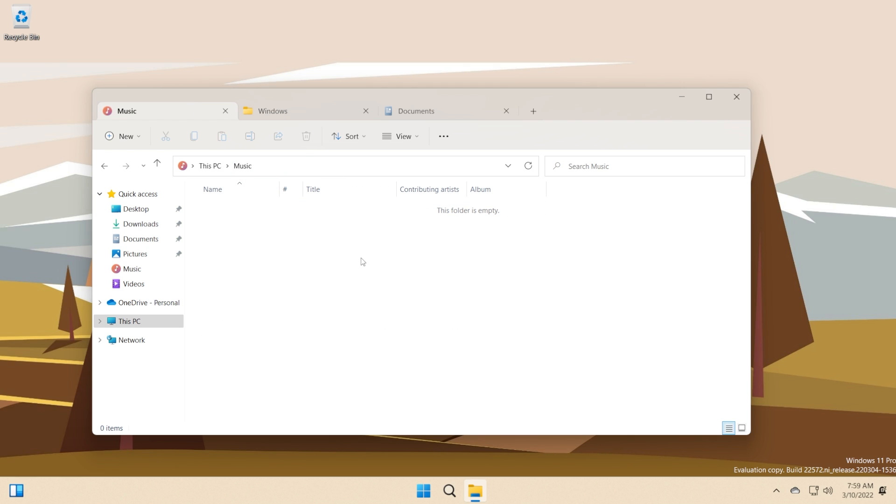
- Open and dismiss the extra options menu, then close the Documents tab
click(443, 135)
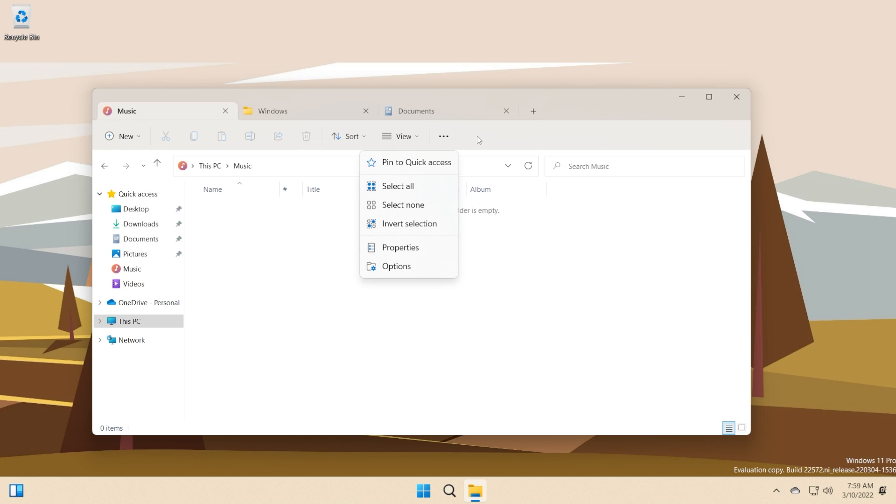
click(483, 121)
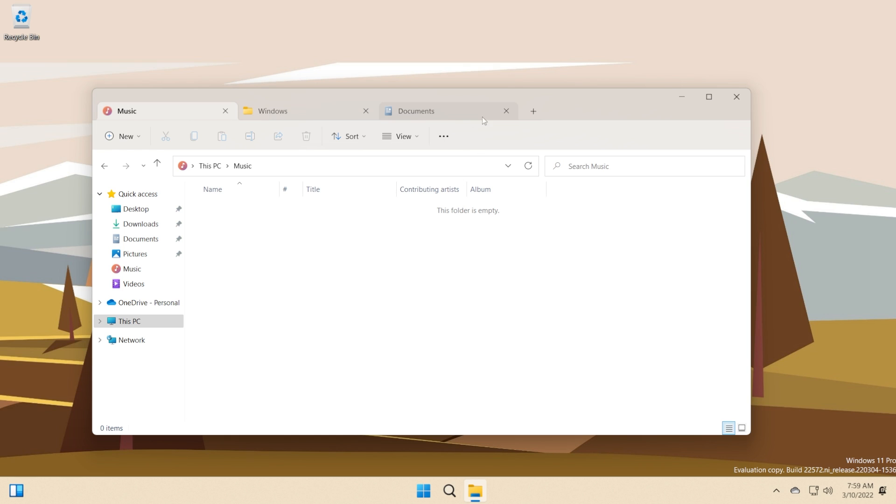
click(506, 111)
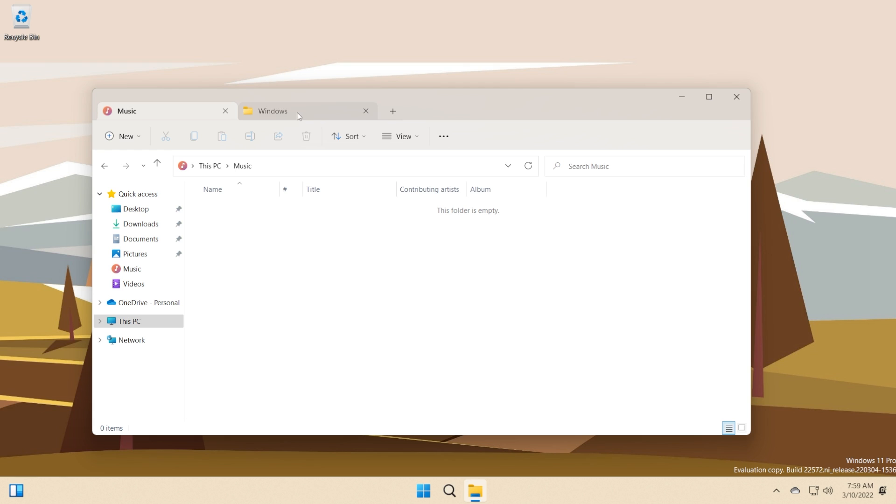
click(295, 111)
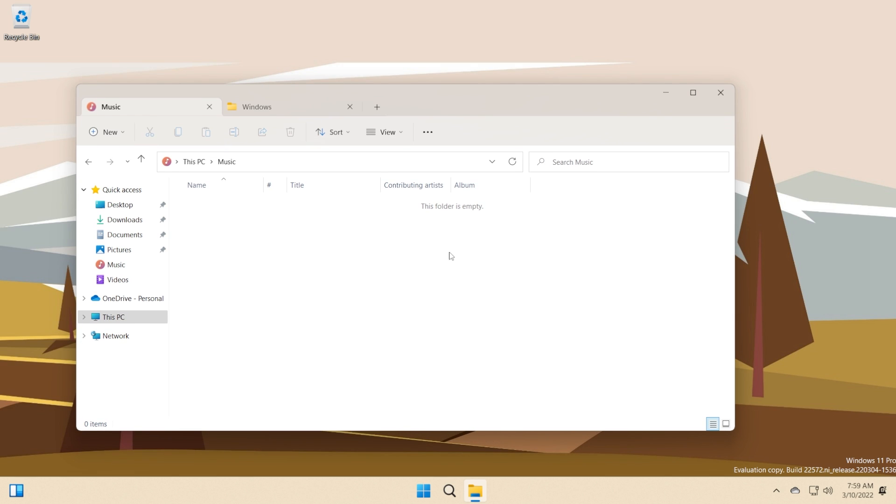
mouse_move(416, 270)
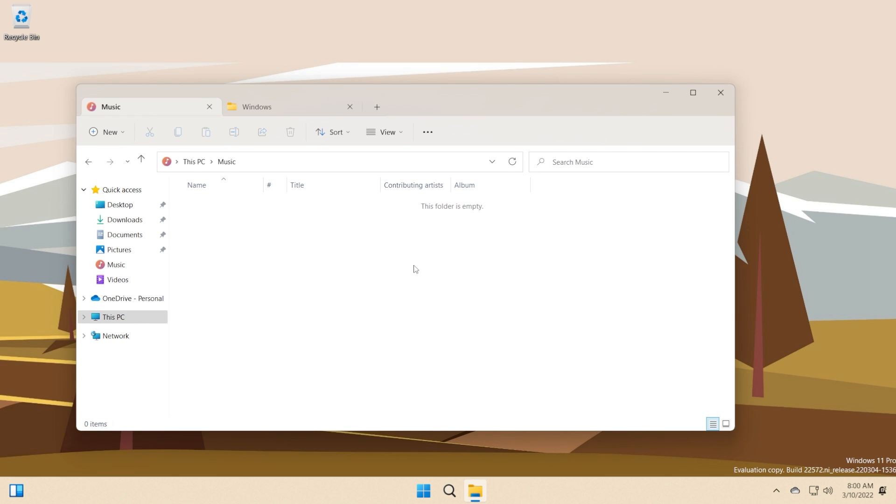
mouse_move(415, 267)
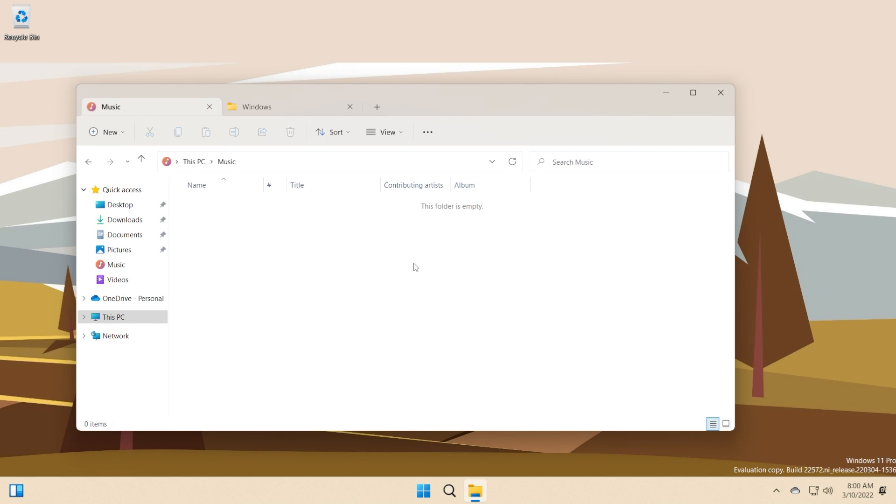
- From the Windows folder tab, search for cmd and launch Command Prompt as administrator, approving UAC
click(280, 107)
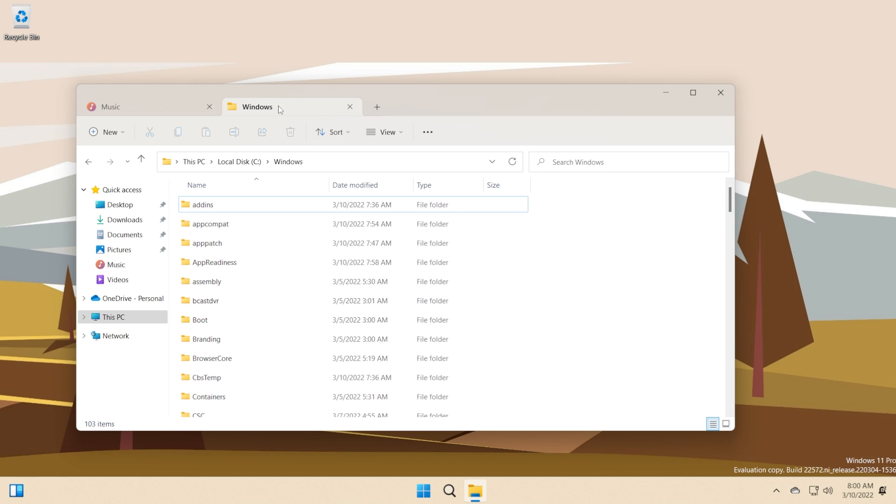
click(110, 106)
text(cmd)
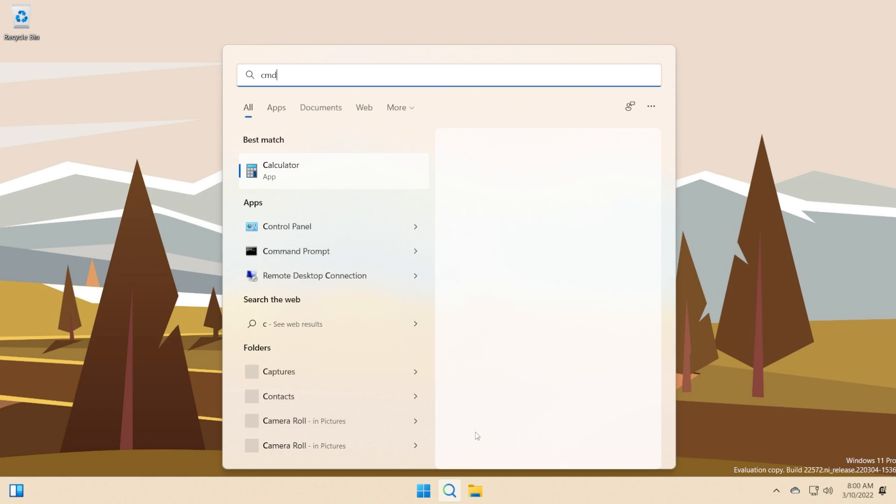
right_click(296, 170)
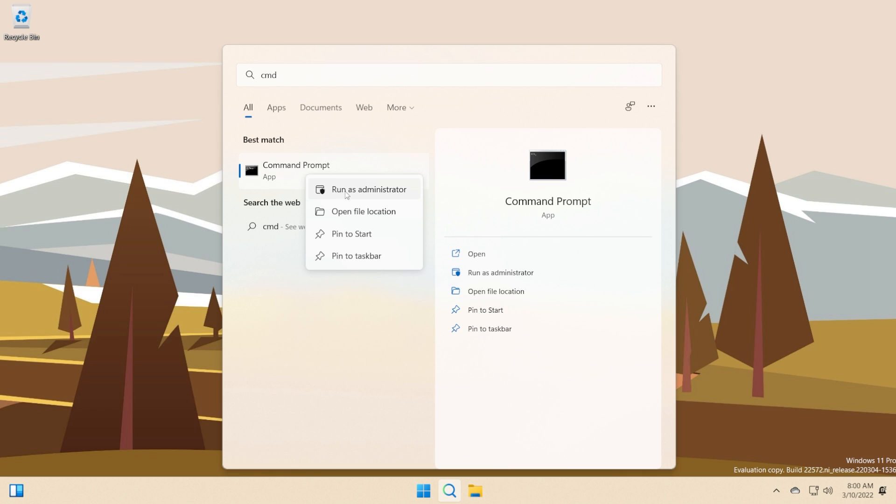
click(370, 189)
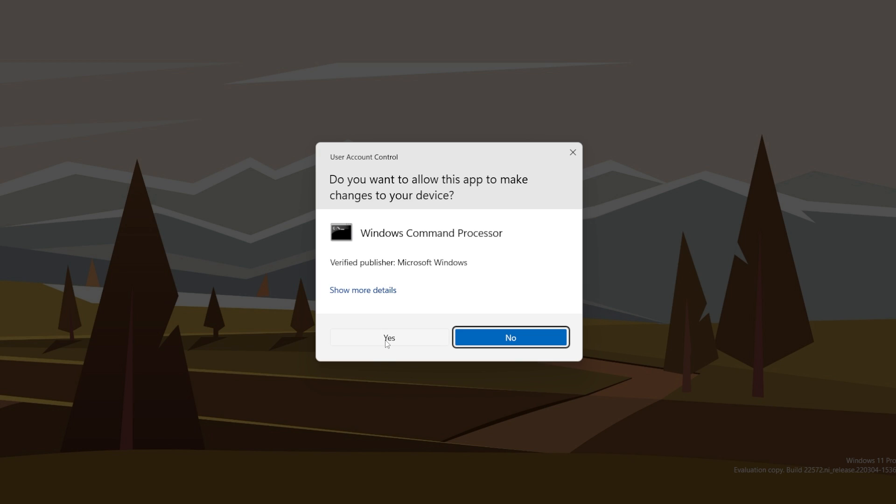
click(389, 338)
text(vivetool delconfig 34370472 2)
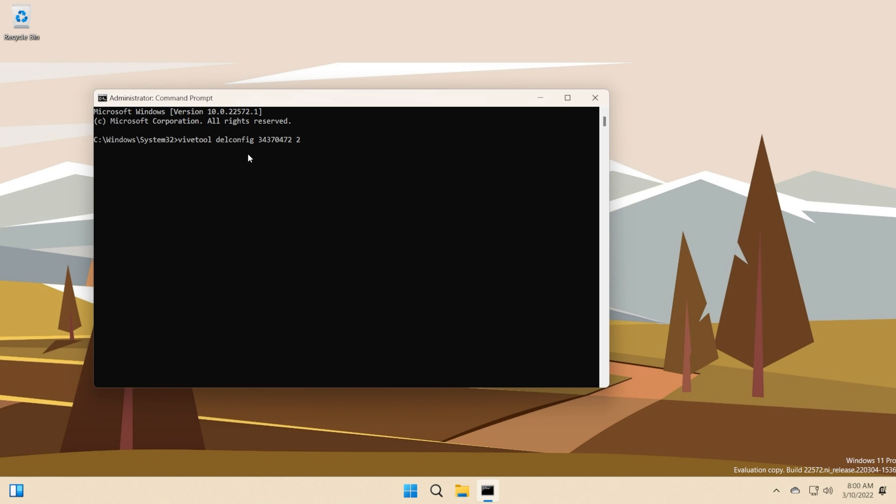
mouse_move(225, 150)
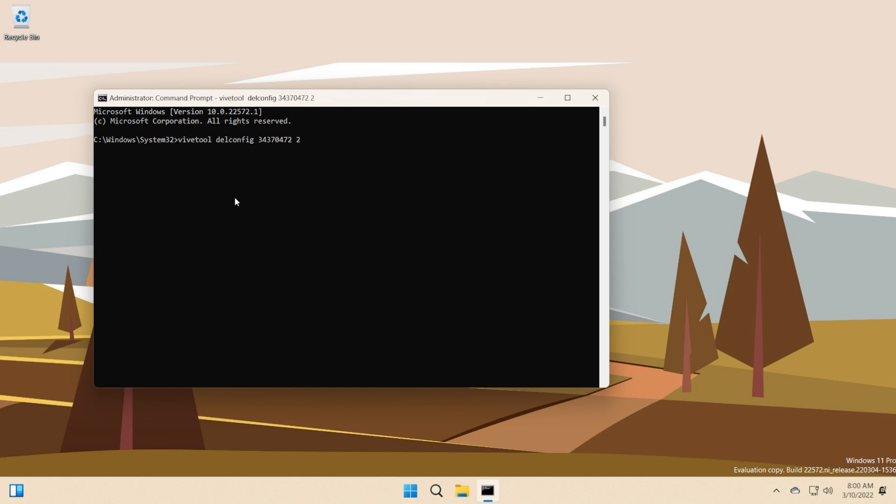
- Run 'vivetool delconfig 34370472 2' to remove the File Explorer tabs feature configuration
key(Enter)
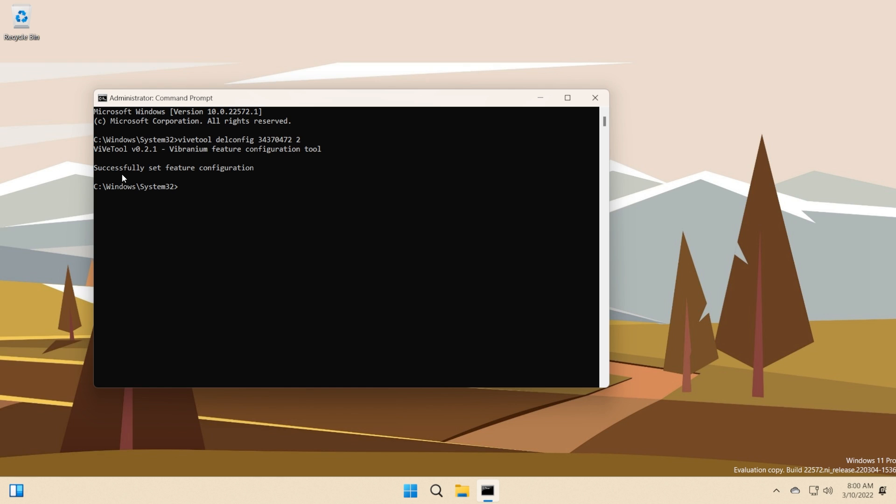
click(595, 98)
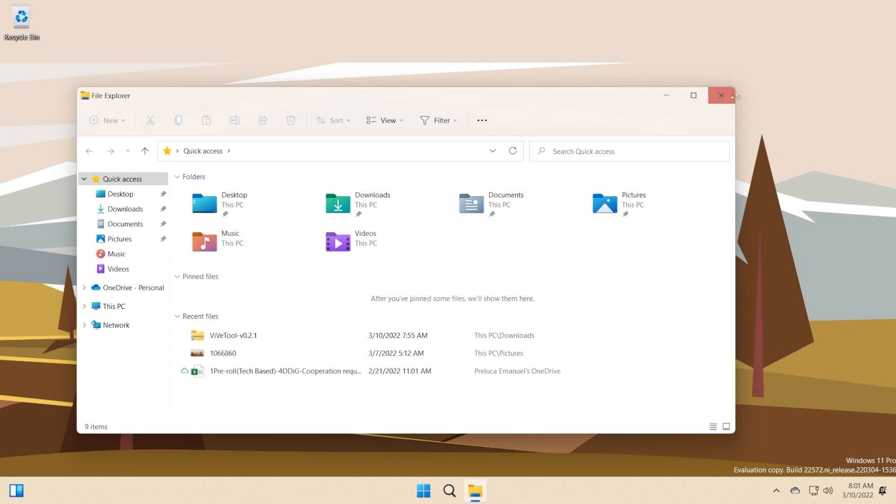
- Close the tab-free File Explorer window to leave the desktop clear
click(721, 95)
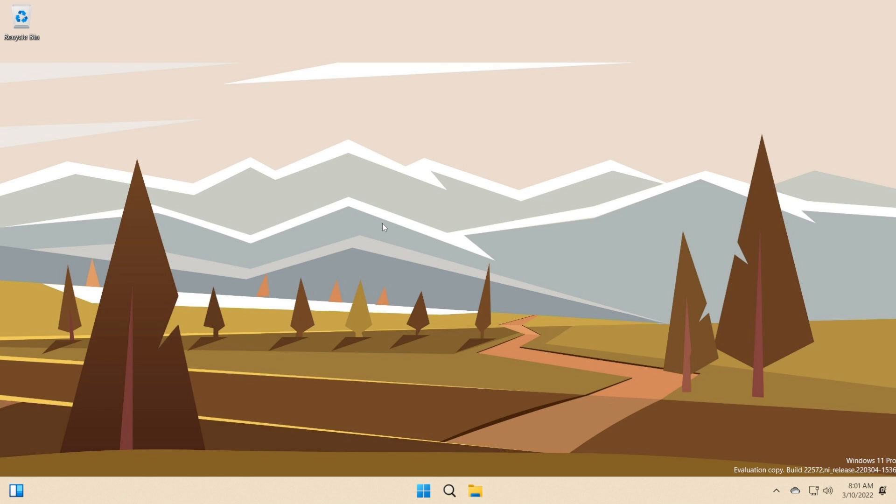